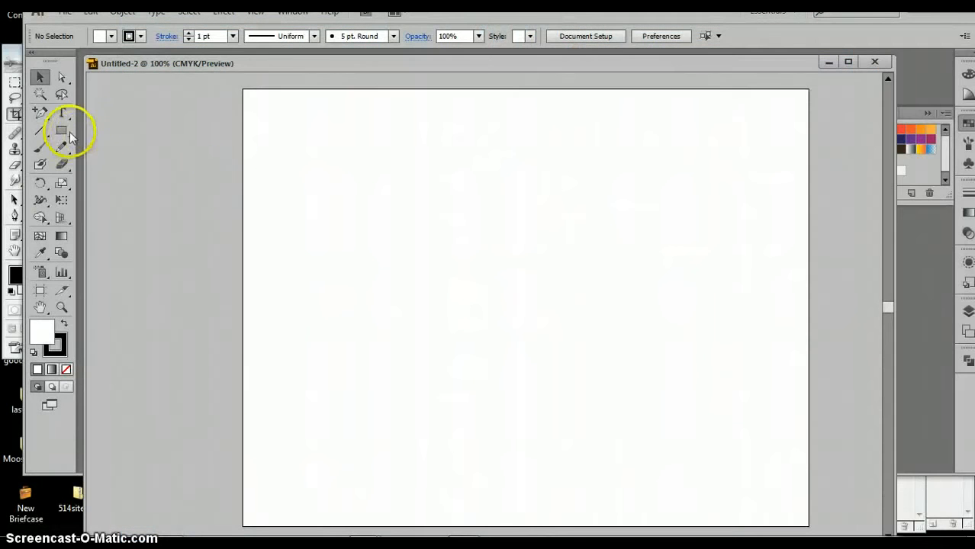
# - Draw the cranium oval, a flat oval across its base, and a thin oval beneath them
pyautogui.click(61, 129)
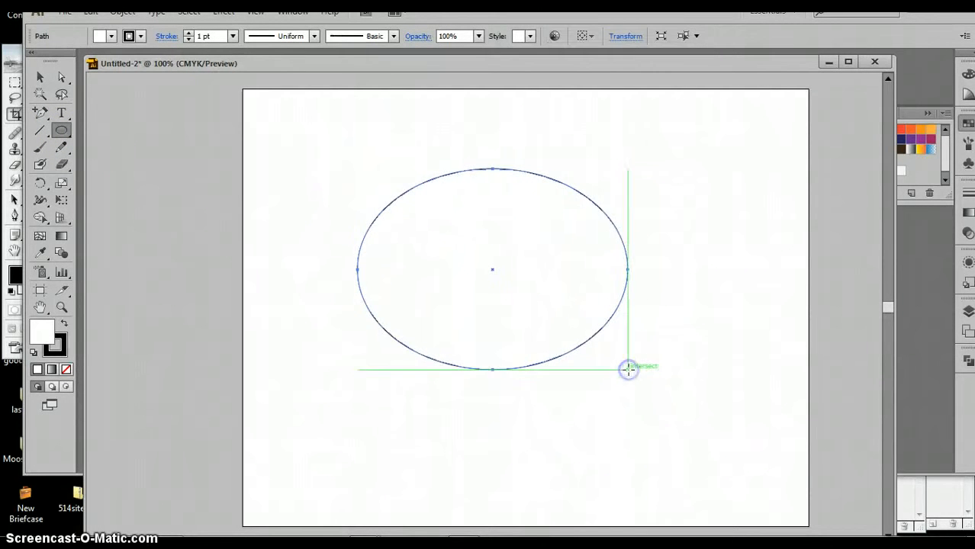
pyautogui.moveTo(372, 335)
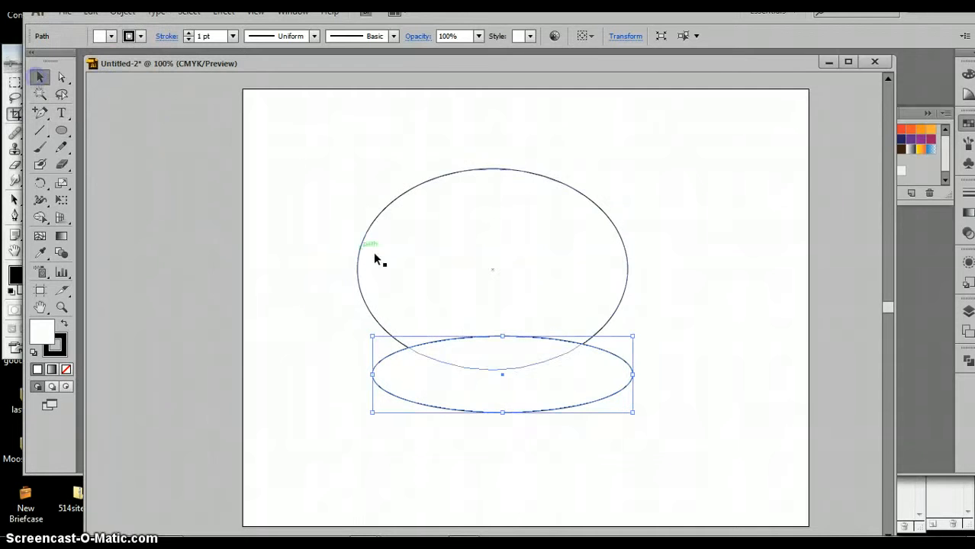
pyautogui.moveTo(374, 259); pyautogui.dragTo(464, 321)
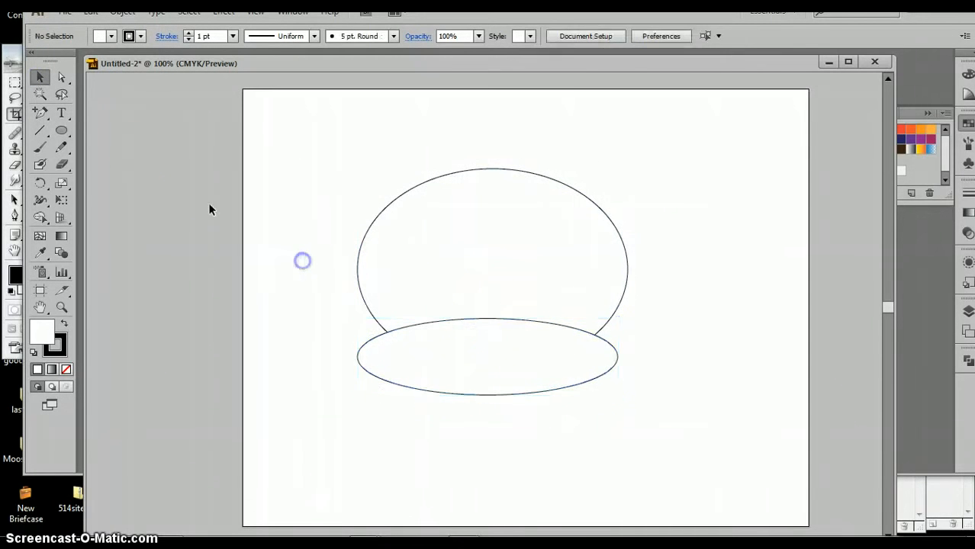
pyautogui.click(61, 130)
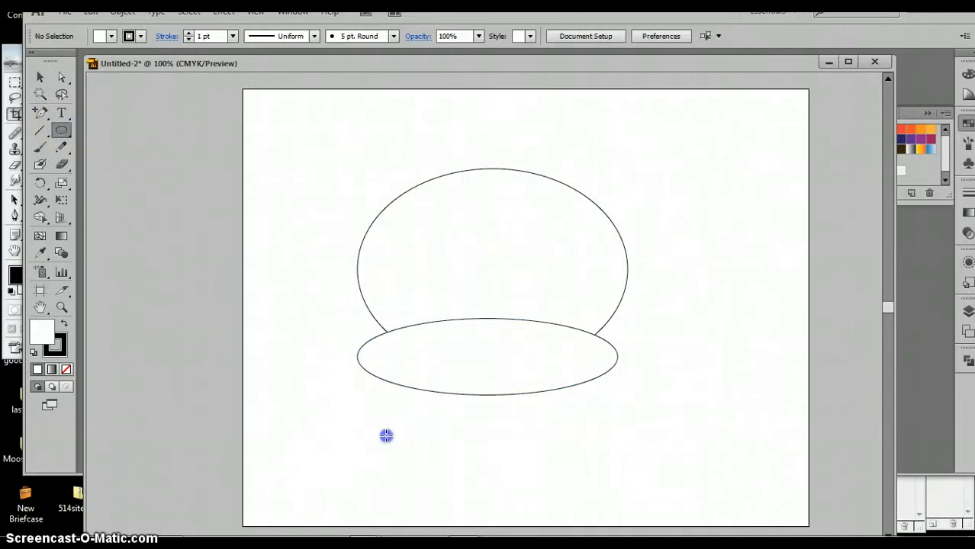
pyautogui.moveTo(386, 437); pyautogui.dragTo(623, 485)
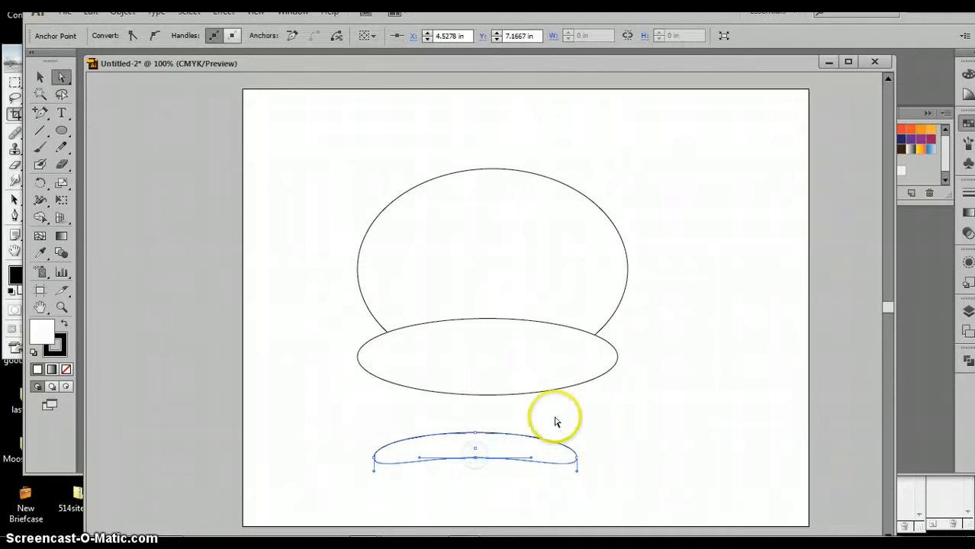
# - Reshape the thin oval into a jaw tucked under the flat oval and adjust the cranium's top anchor
pyautogui.click(40, 77)
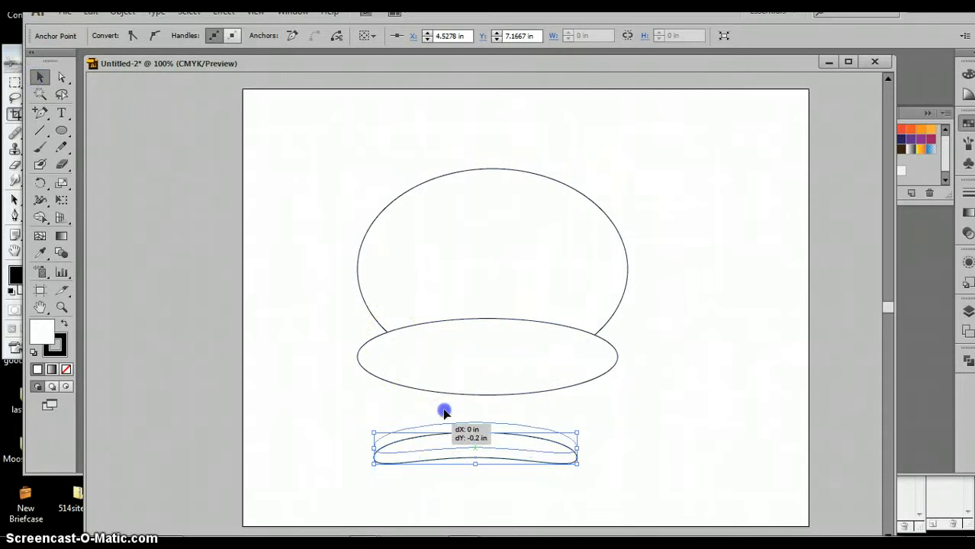
pyautogui.moveTo(446, 410); pyautogui.dragTo(455, 381)
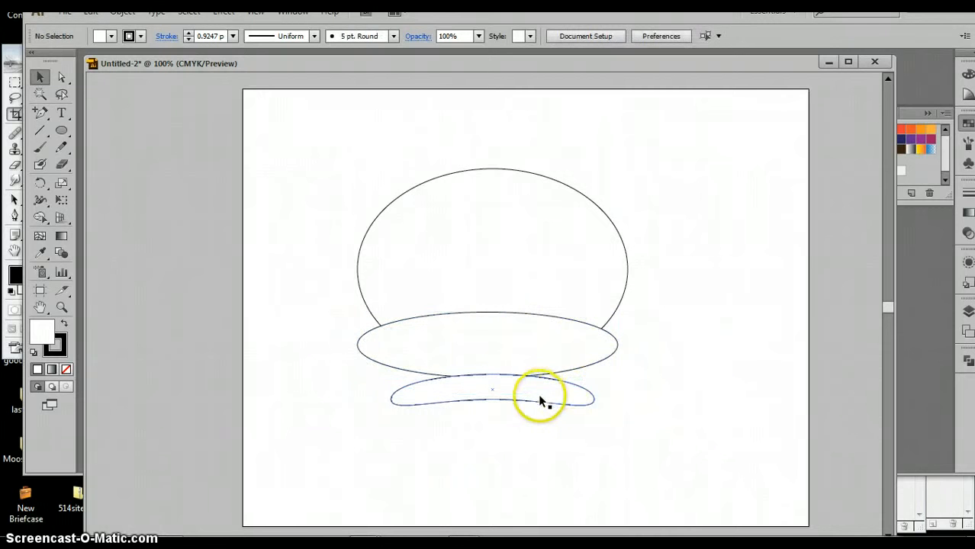
pyautogui.moveTo(541, 399); pyautogui.dragTo(537, 397)
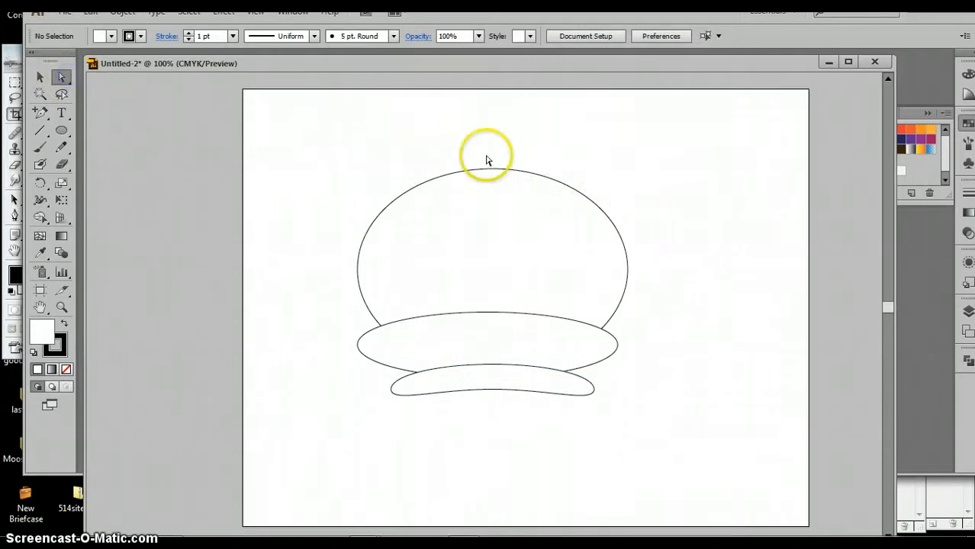
pyautogui.click(491, 170)
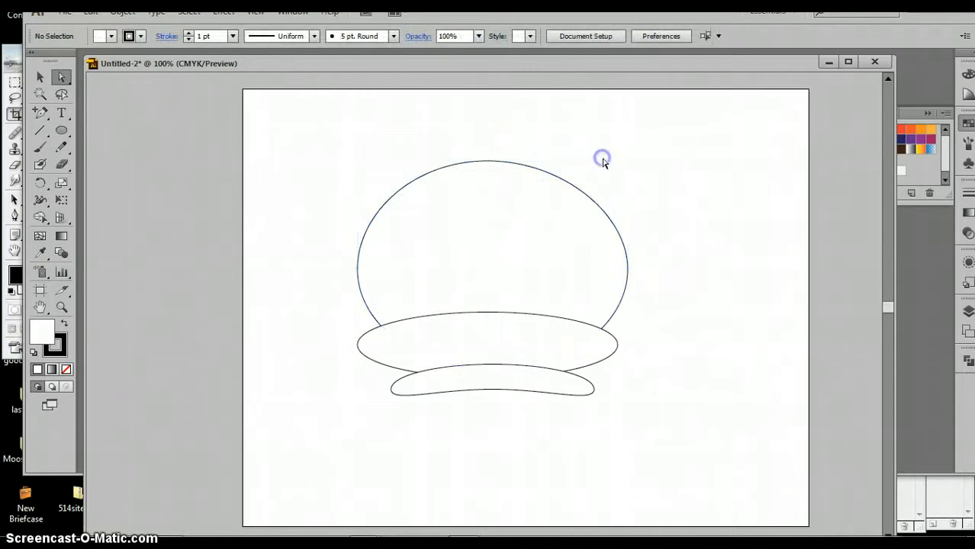
pyautogui.click(40, 78)
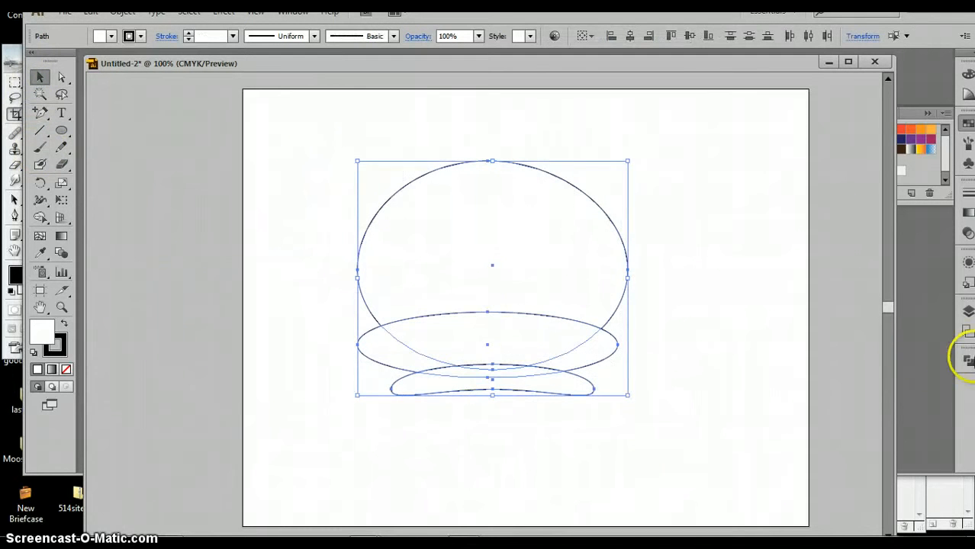
# - Unite the three ovals into a single skull silhouette with Pathfinder
pyautogui.click(803, 383)
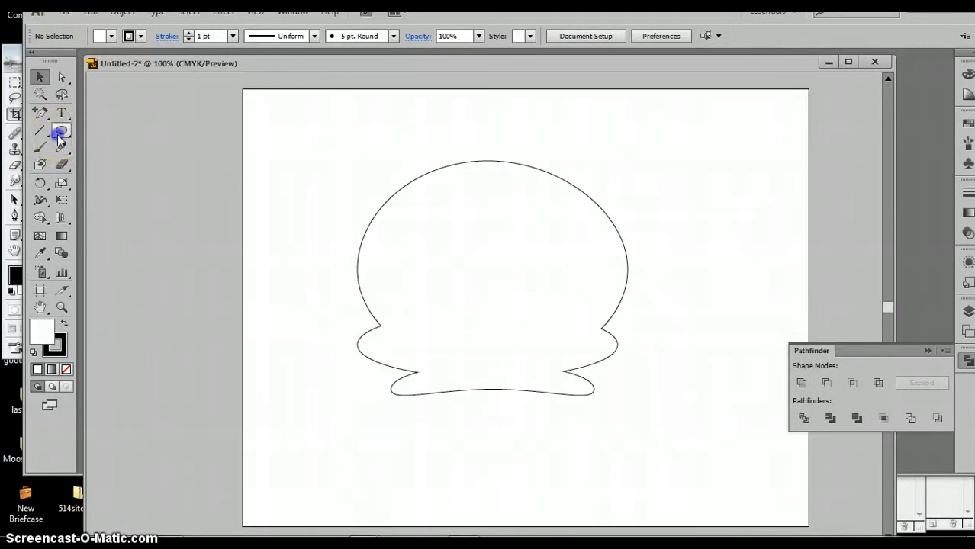
pyautogui.click(61, 130)
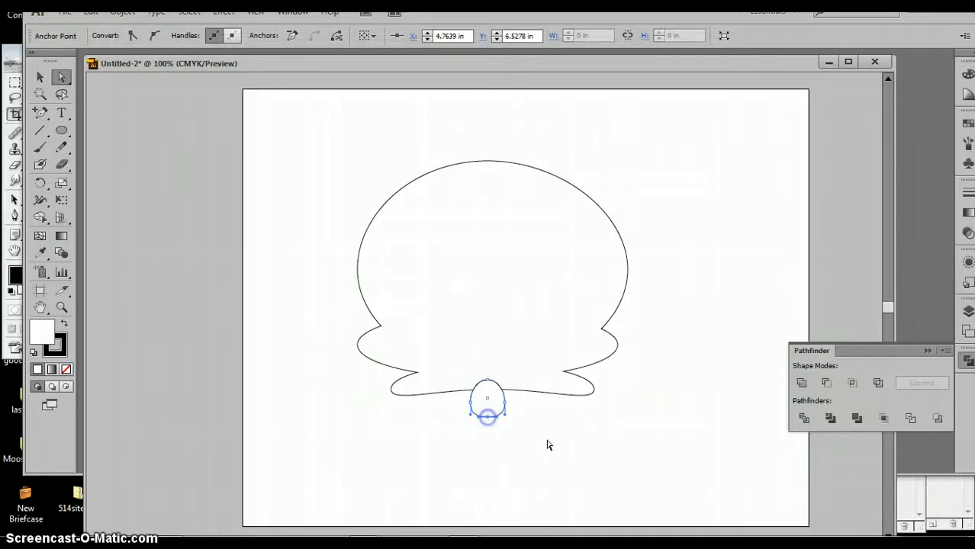
# - Duplicate a small tooth oval leftward into a row of five and shrink the outermost tooth
pyautogui.click(39, 77)
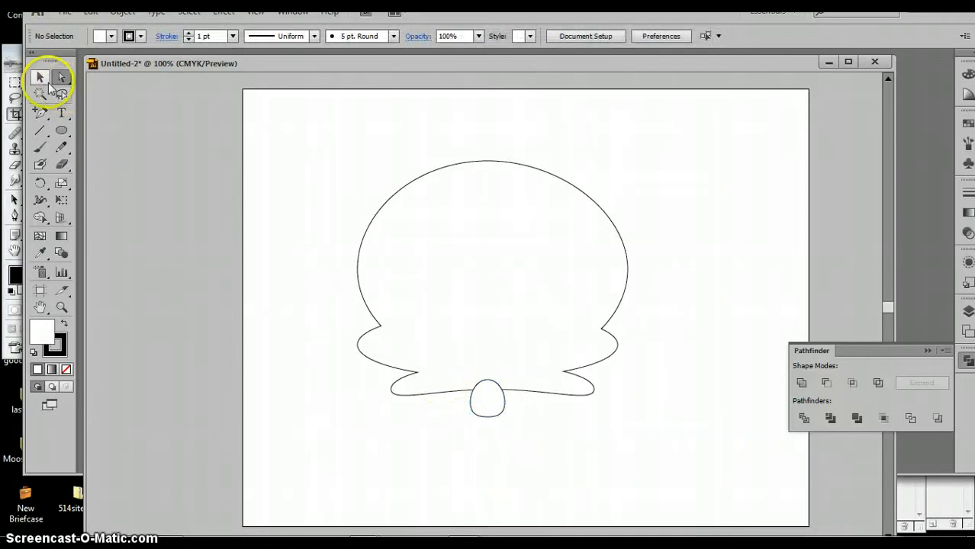
pyautogui.click(489, 399)
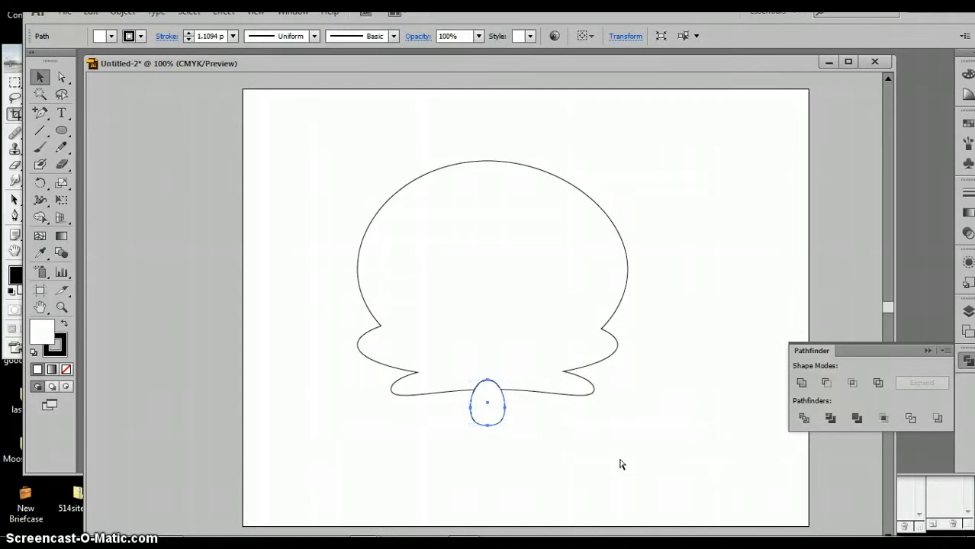
pyautogui.click(486, 403)
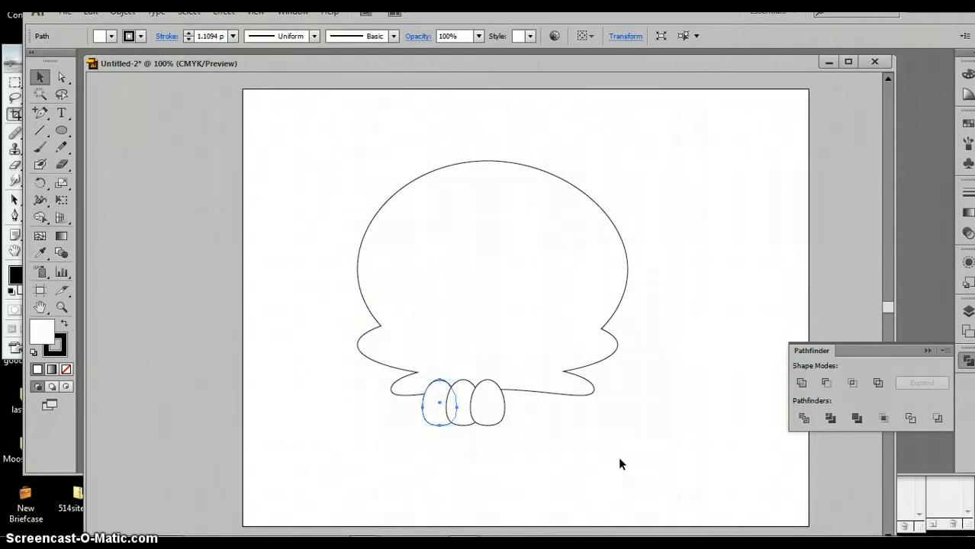
pyautogui.click(438, 403)
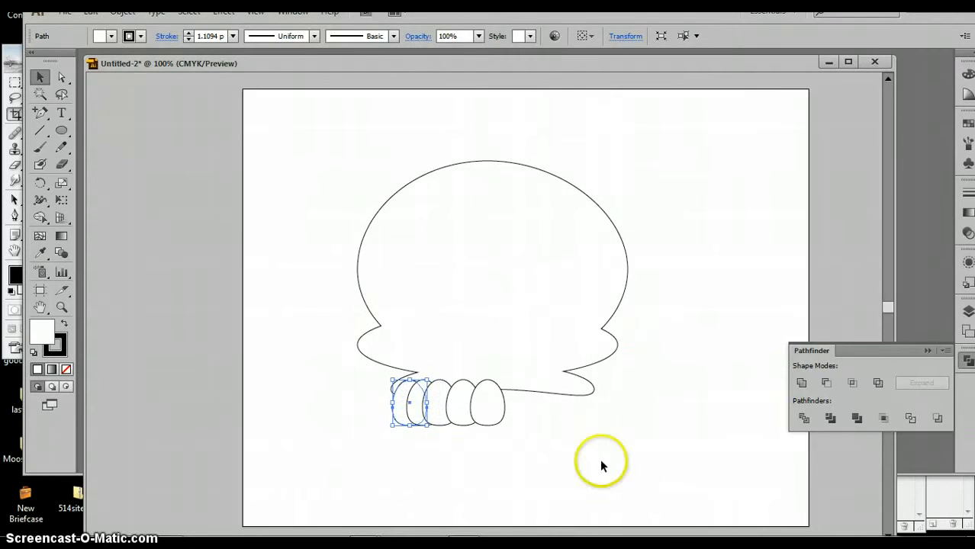
pyautogui.moveTo(404, 431)
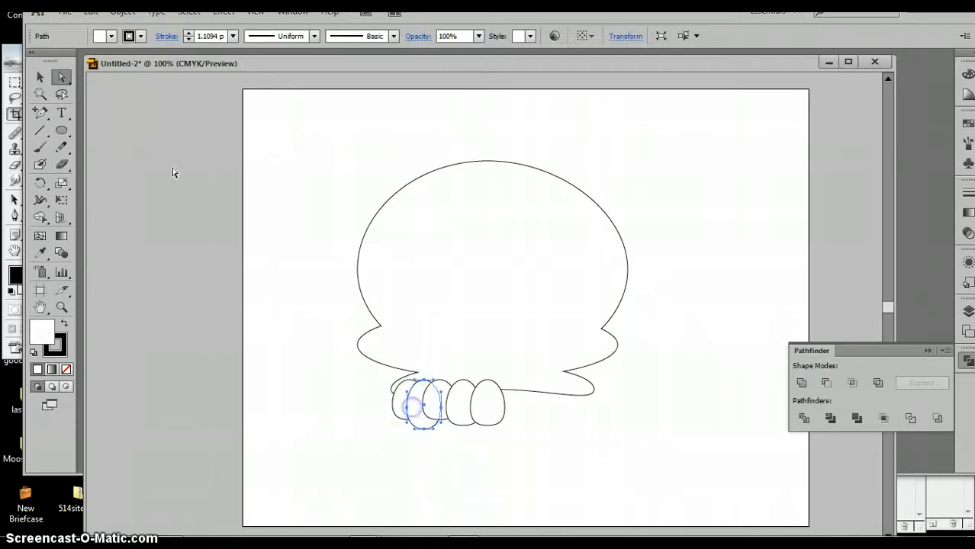
pyautogui.click(415, 412)
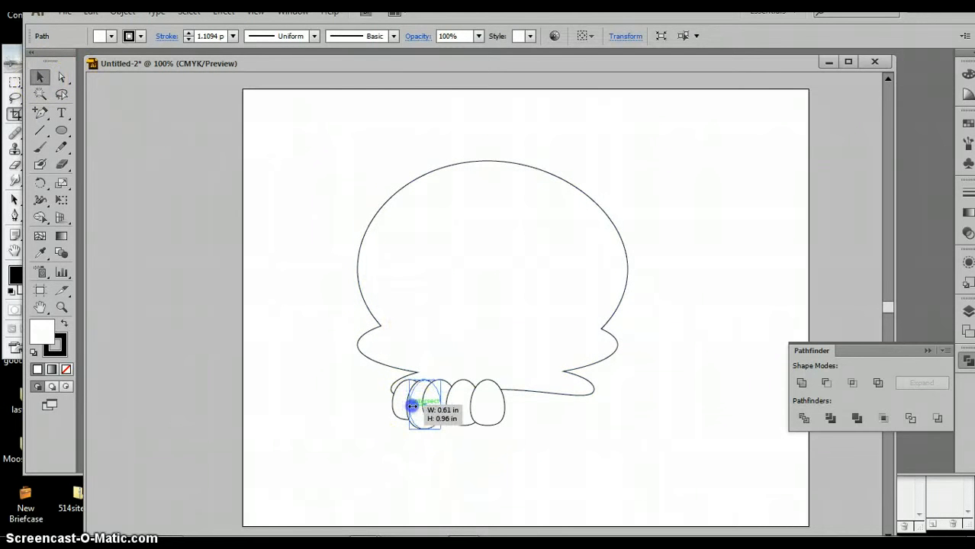
pyautogui.click(436, 437)
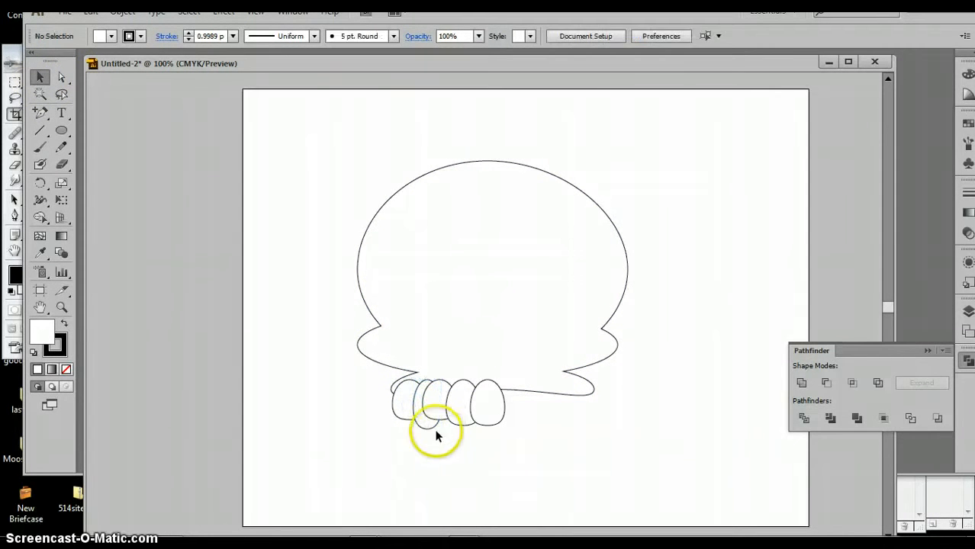
pyautogui.click(427, 404)
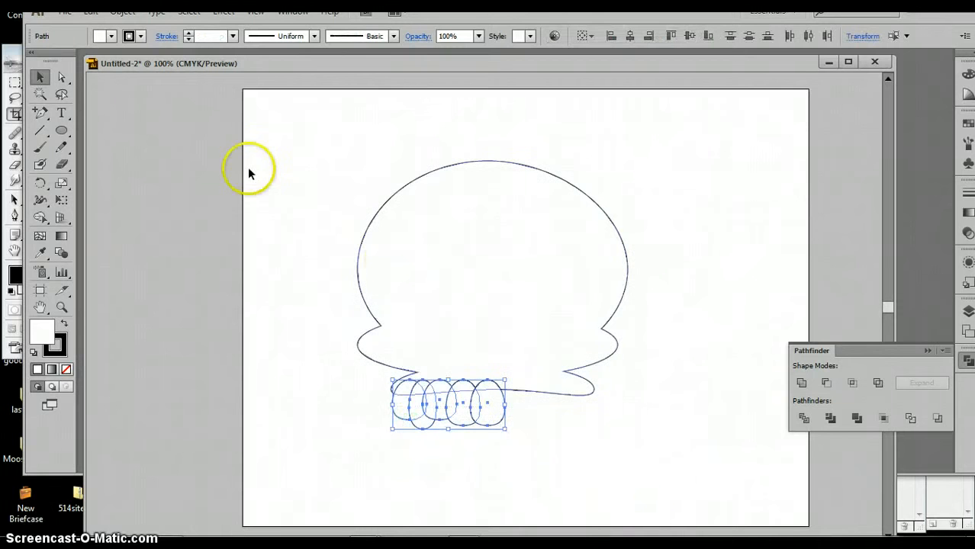
# - Reflect a copy of the grouped teeth to complete the row across the jaw
pyautogui.click(124, 12)
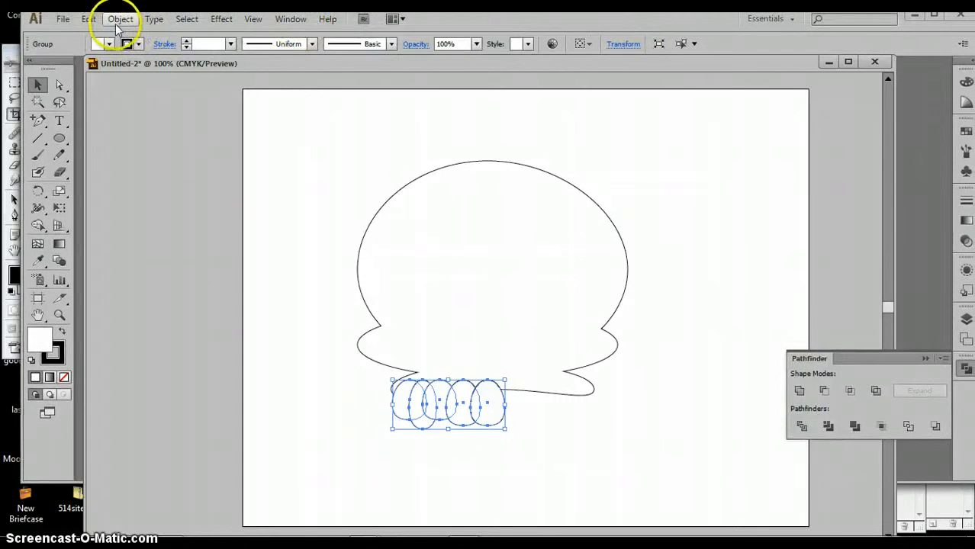
pyautogui.click(119, 18)
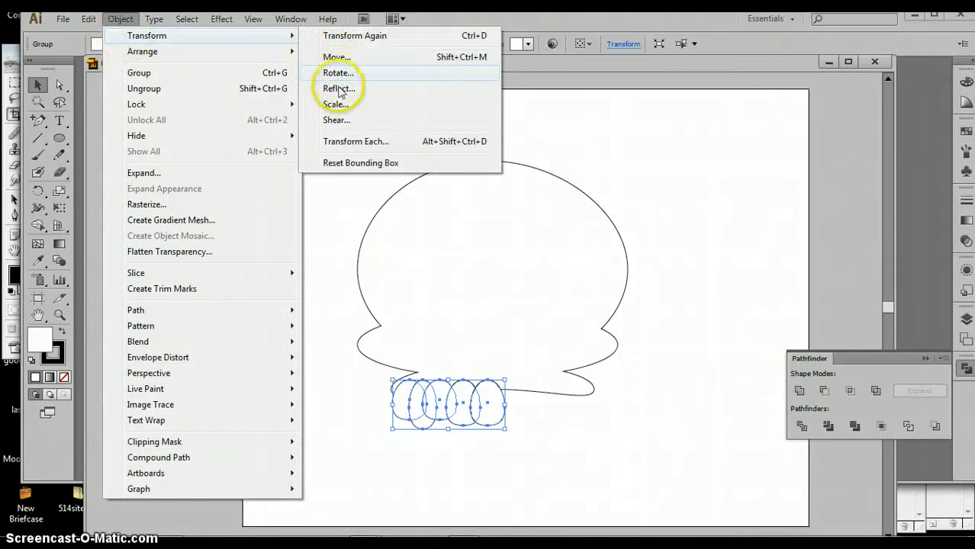
pyautogui.click(339, 87)
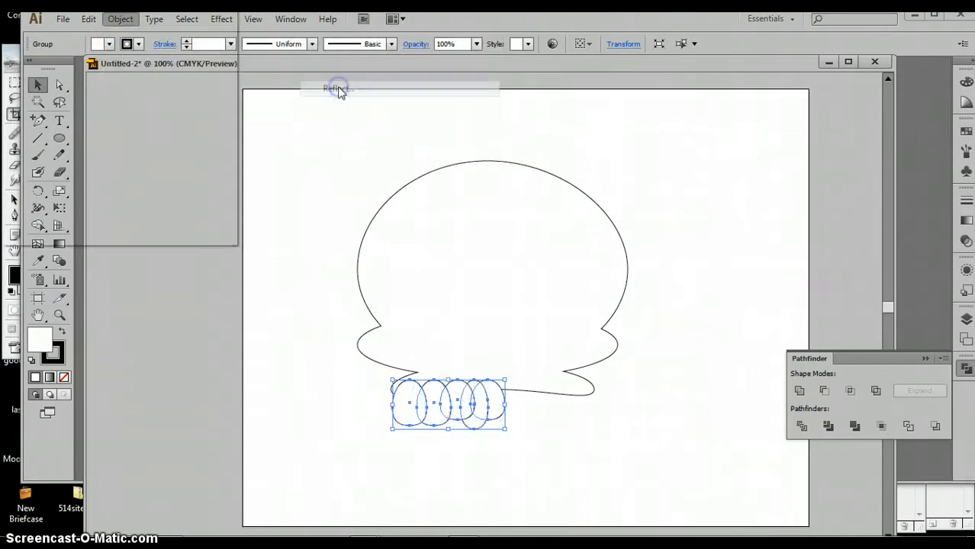
pyautogui.click(339, 89)
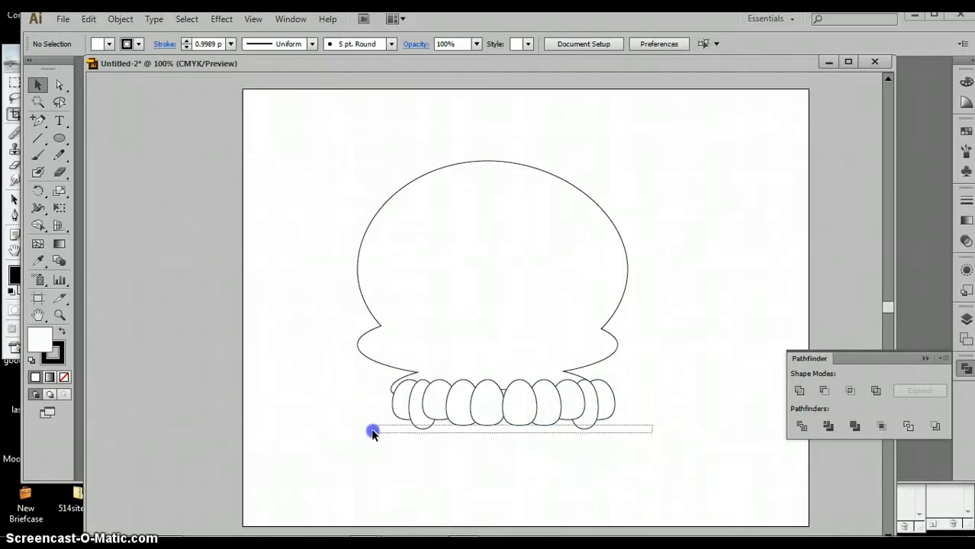
pyautogui.moveTo(372, 430); pyautogui.dragTo(626, 403)
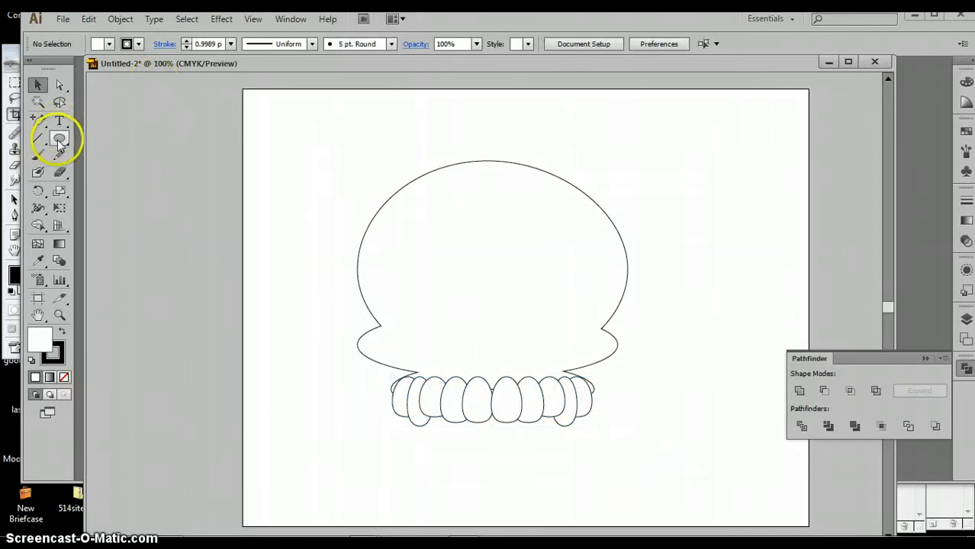
# - Draw a solid black, unstroked left eye socket and refine its outline
pyautogui.click(59, 139)
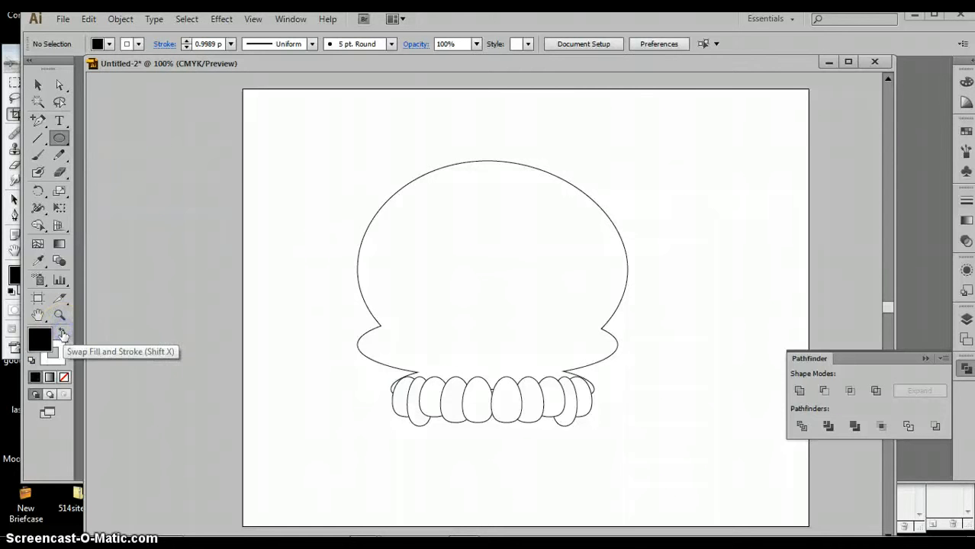
pyautogui.click(64, 376)
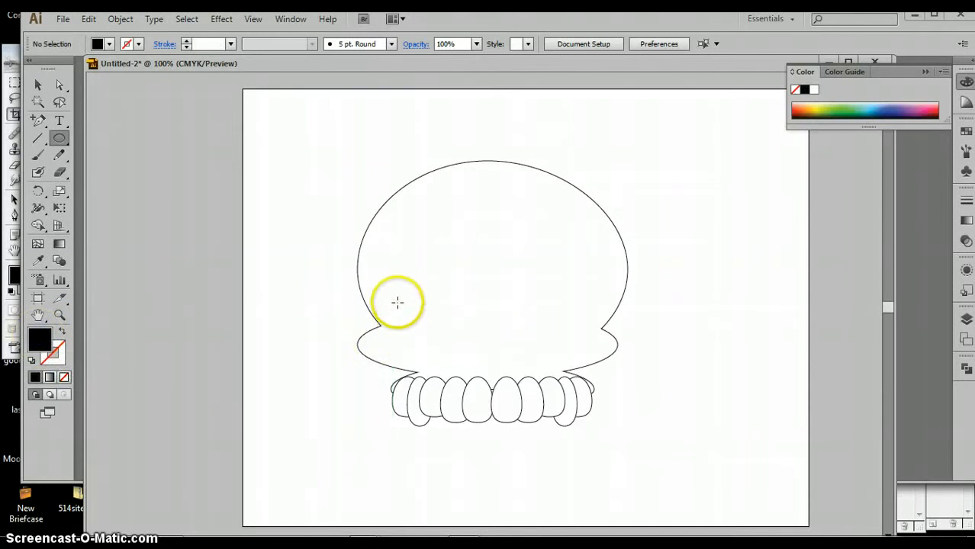
pyautogui.moveTo(397, 302); pyautogui.dragTo(458, 354)
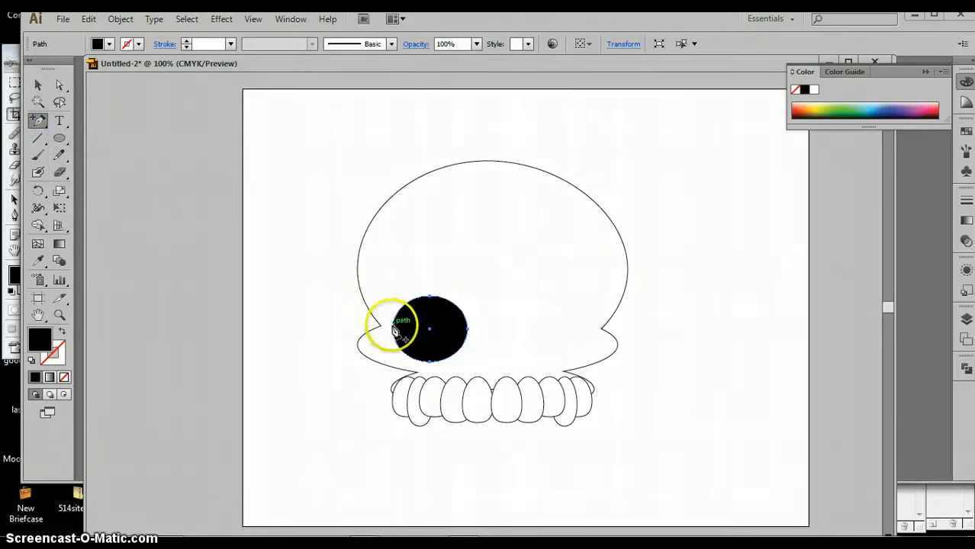
pyautogui.click(59, 101)
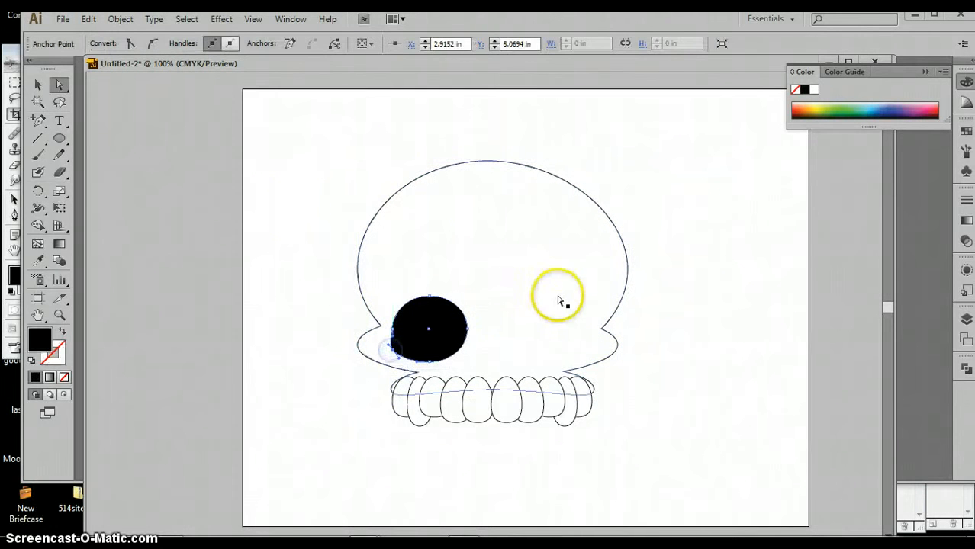
pyautogui.click(38, 119)
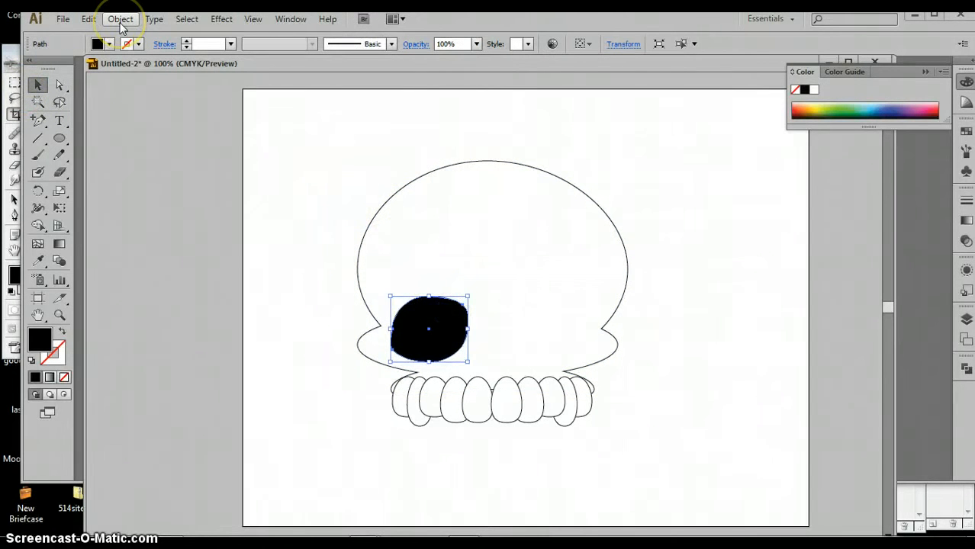
# - Reflect a copy of the eye socket on the vertical axis and align it on the skull's right side
pyautogui.click(119, 19)
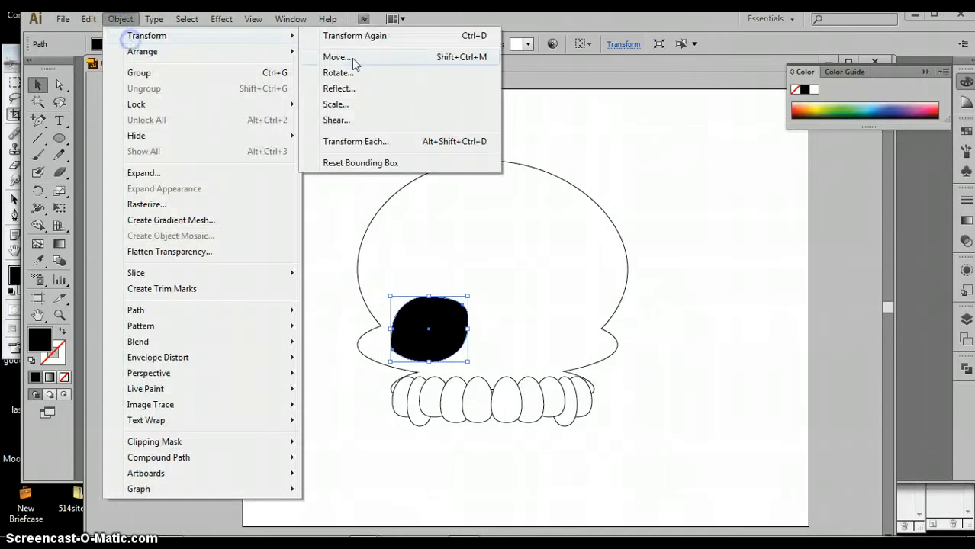
pyautogui.click(338, 87)
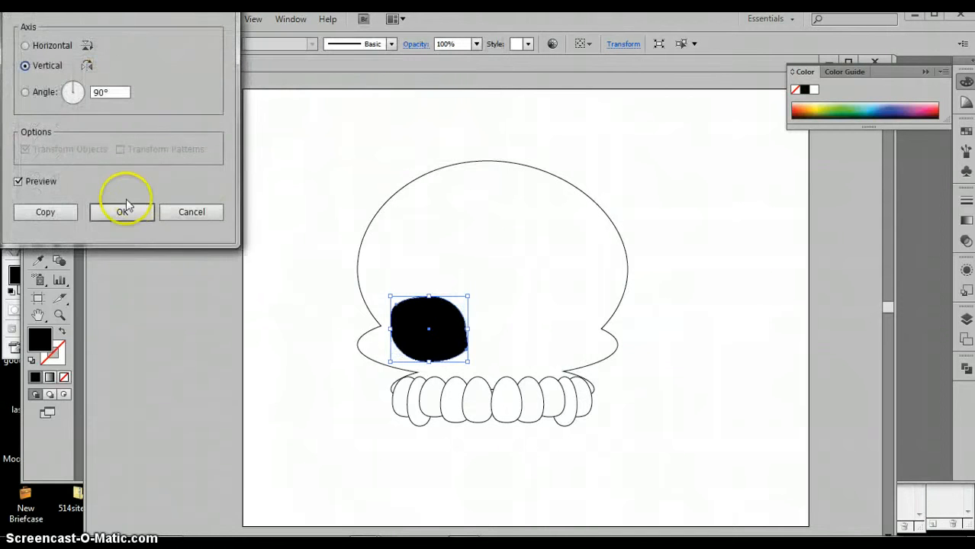
pyautogui.click(123, 210)
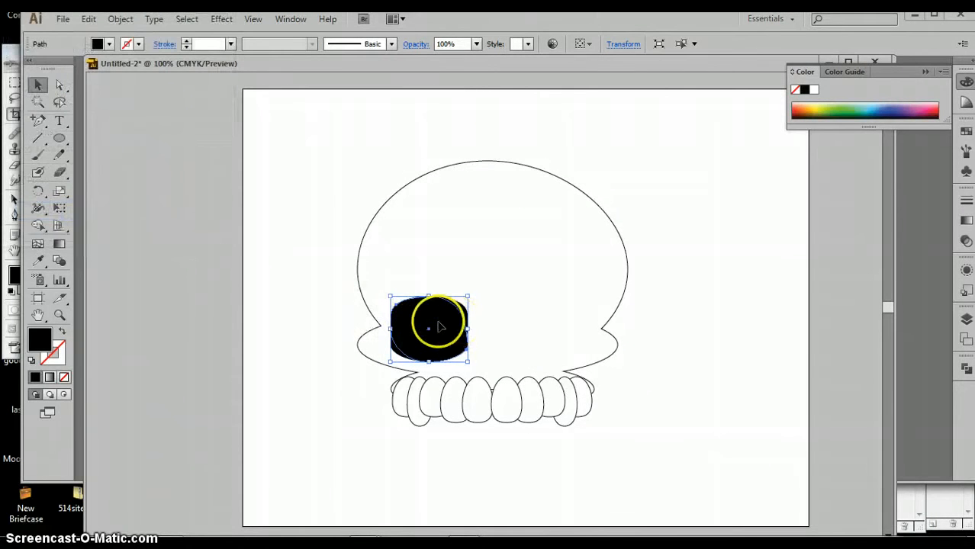
pyautogui.moveTo(439, 326); pyautogui.dragTo(555, 319)
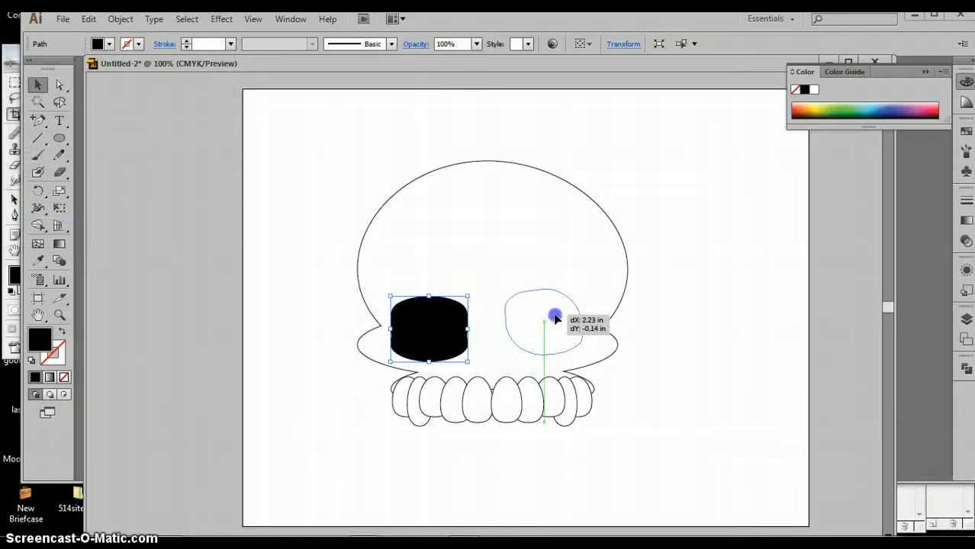
pyautogui.moveTo(555, 314); pyautogui.dragTo(555, 278)
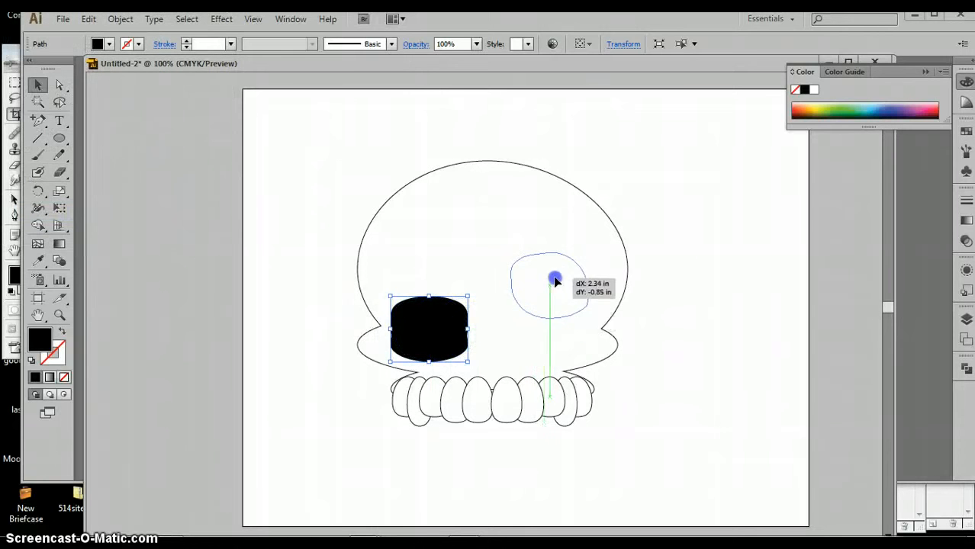
pyautogui.moveTo(555, 278); pyautogui.dragTo(563, 315)
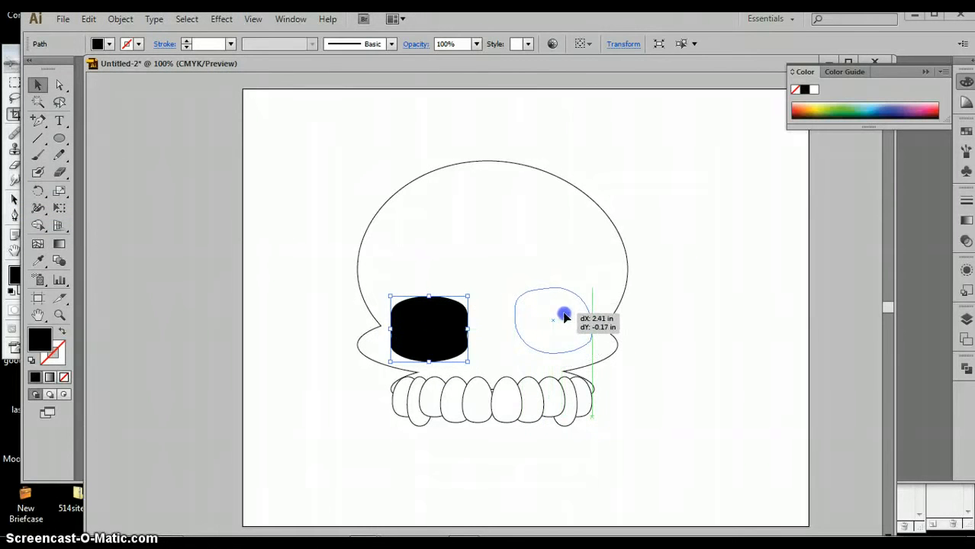
pyautogui.moveTo(557, 319); pyautogui.dragTo(556, 323)
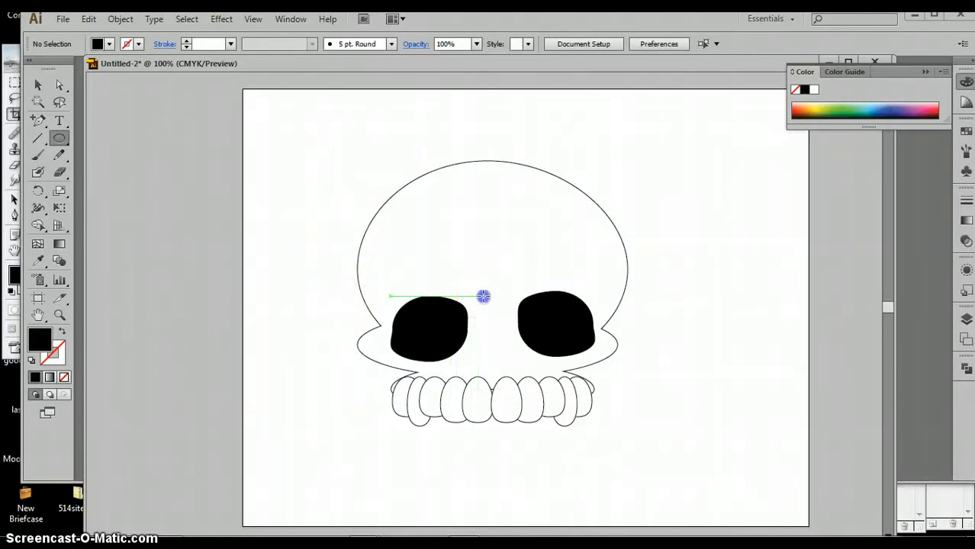
# - Draw an inverted-V black nose with the Pen tool and position it between the eye sockets
pyautogui.moveTo(484, 296); pyautogui.dragTo(509, 371)
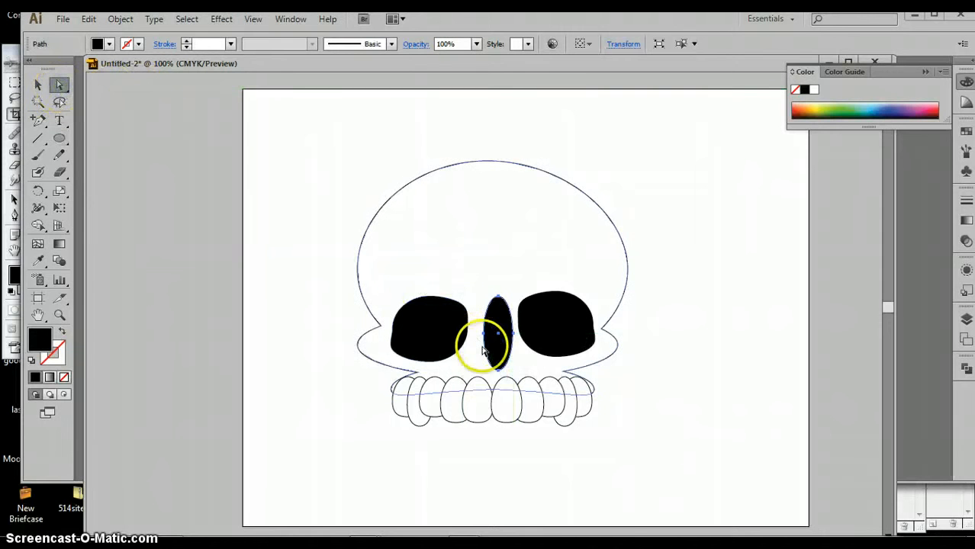
pyautogui.moveTo(481, 348); pyautogui.dragTo(506, 348)
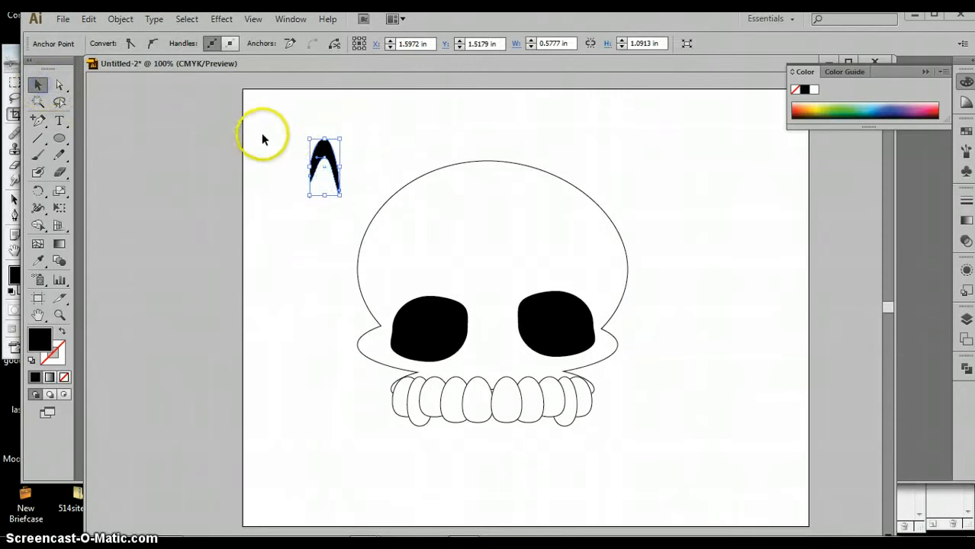
pyautogui.moveTo(325, 167); pyautogui.dragTo(500, 336)
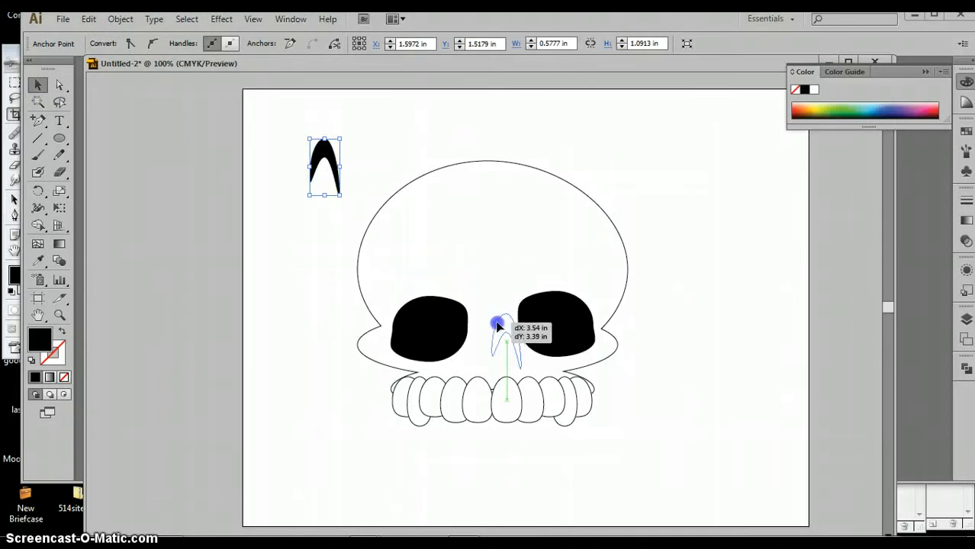
pyautogui.moveTo(500, 323); pyautogui.dragTo(480, 324)
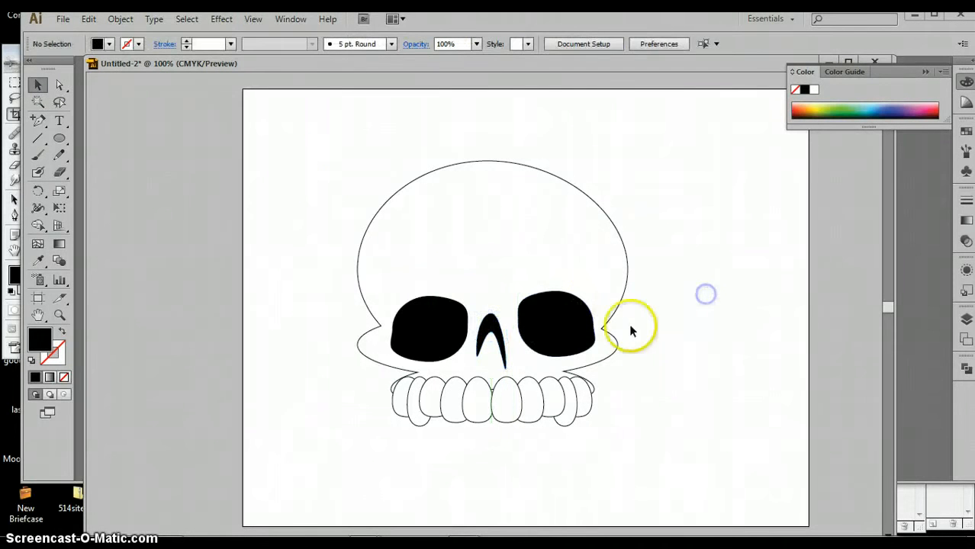
pyautogui.click(555, 324)
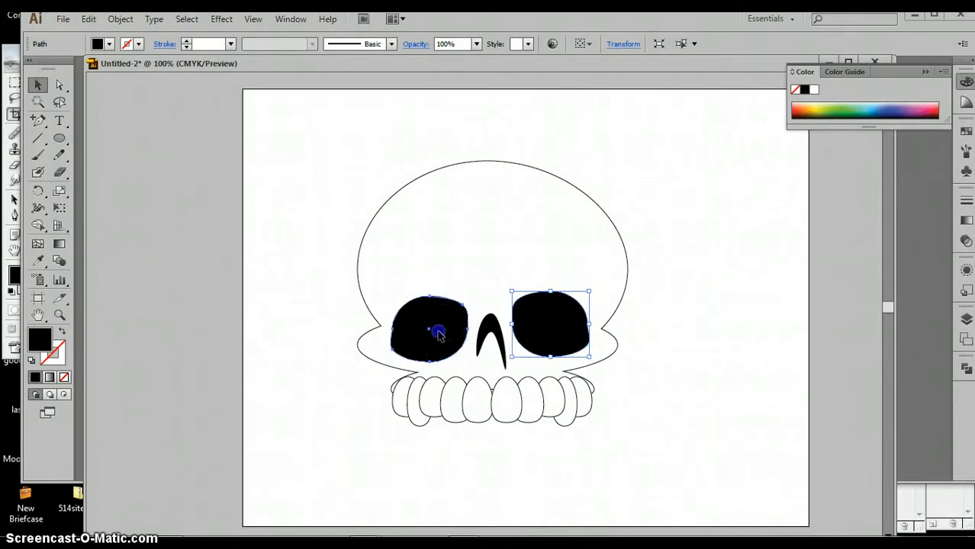
# - Select everything with Ctrl+A and scale the whole skull down proportionally
pyautogui.click(435, 330)
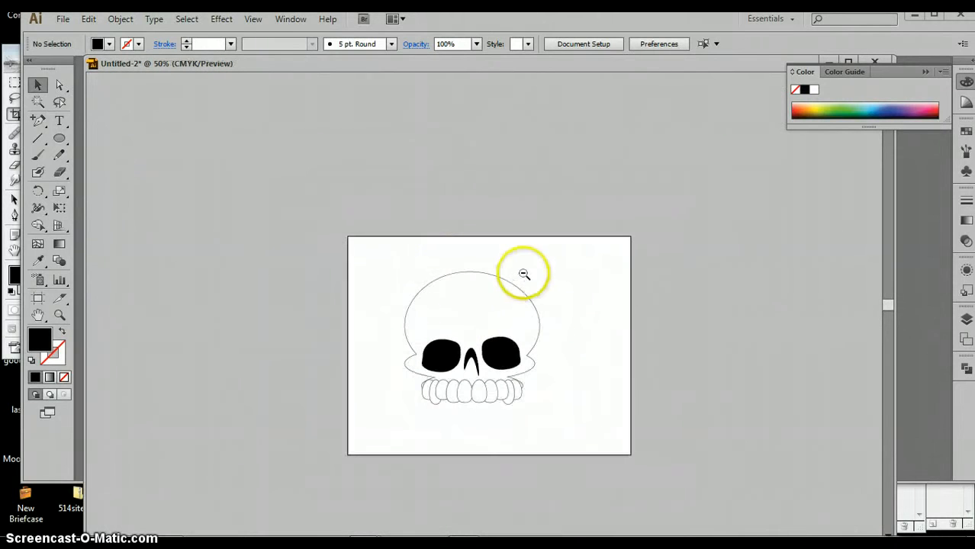
pyautogui.press('ctrl+a')
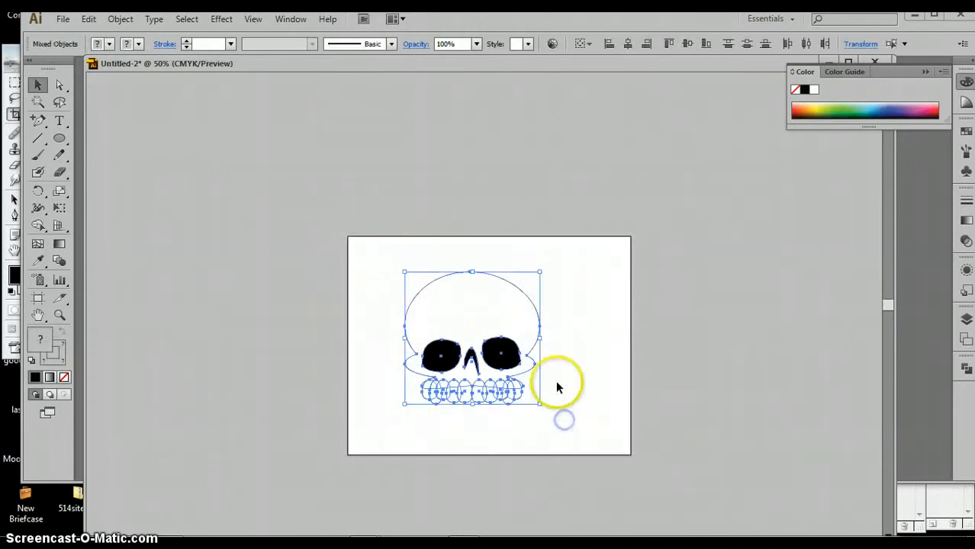
pyautogui.moveTo(540, 404); pyautogui.dragTo(502, 327)
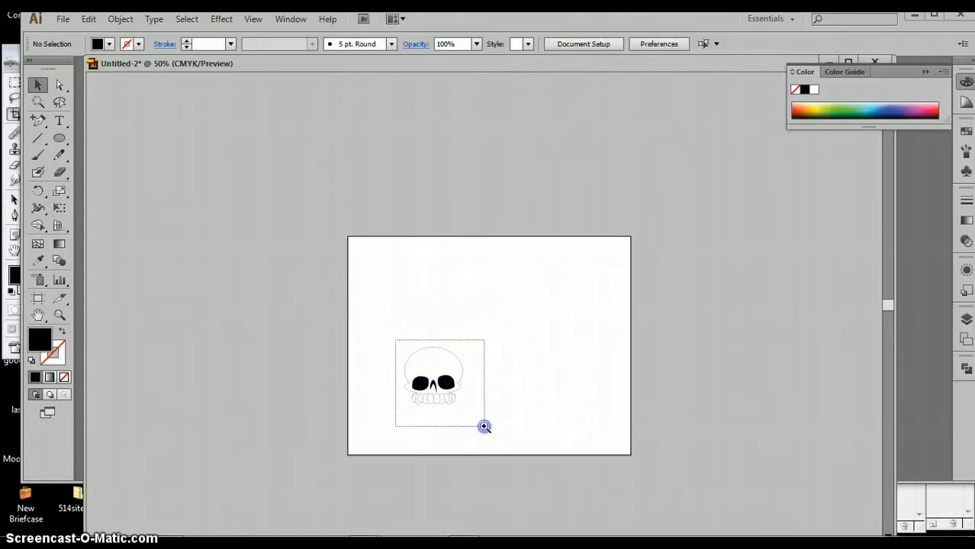
pyautogui.click(485, 426)
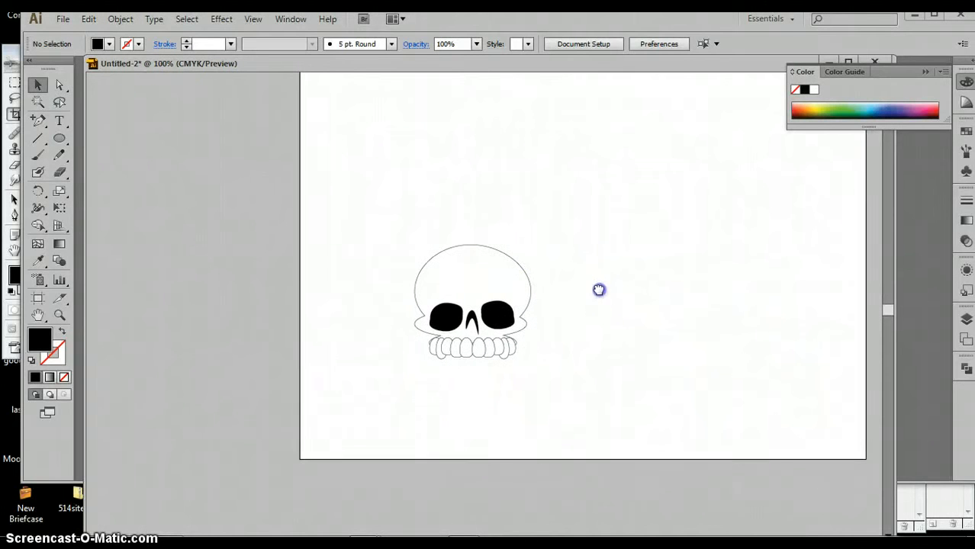
pyautogui.moveTo(747, 303)
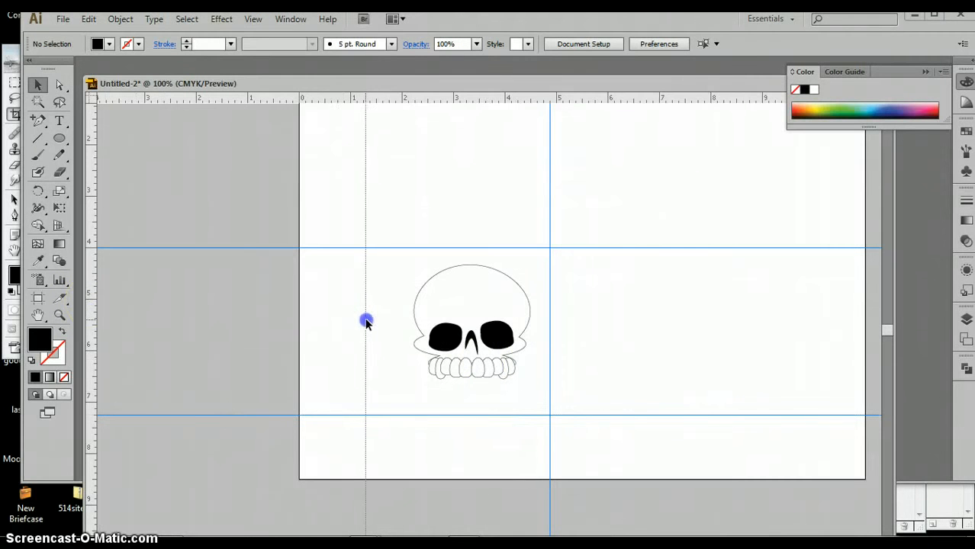
pyautogui.moveTo(622, 328)
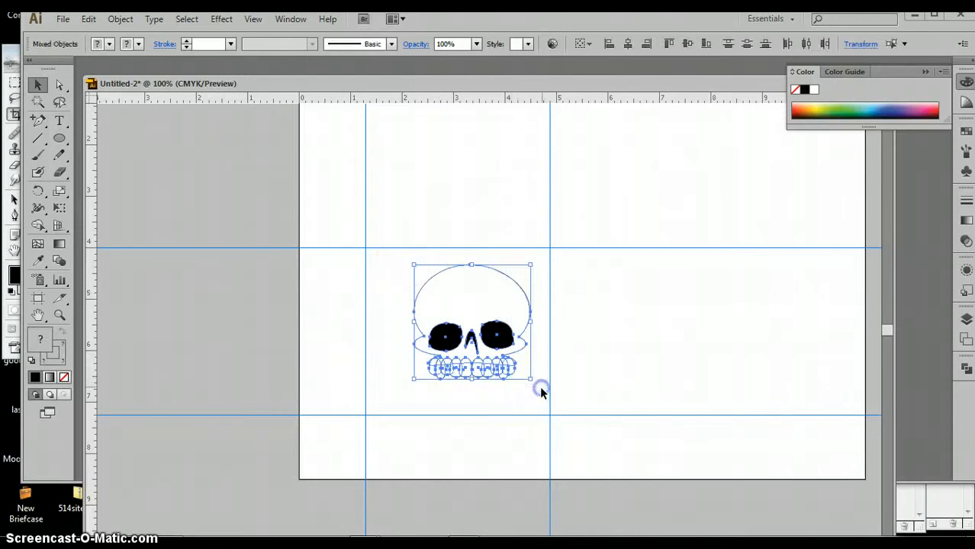
# - Group the skull and apply Object > Expand with Fill and Stroke kept on
pyautogui.click(119, 18)
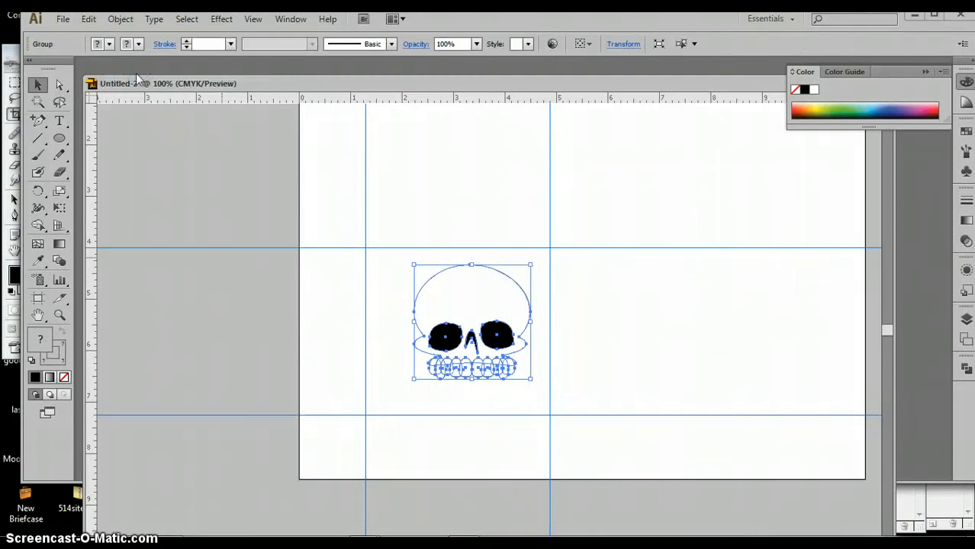
pyautogui.click(119, 18)
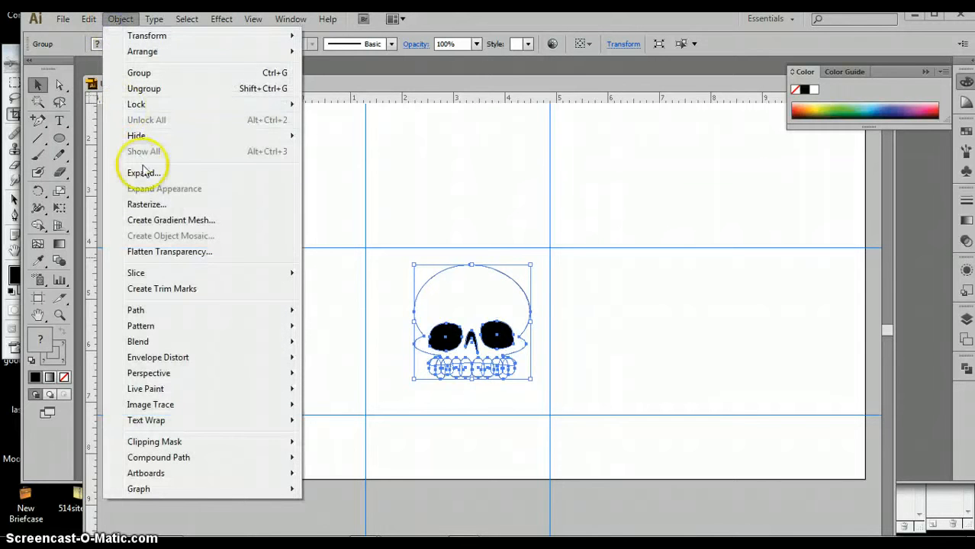
pyautogui.click(143, 173)
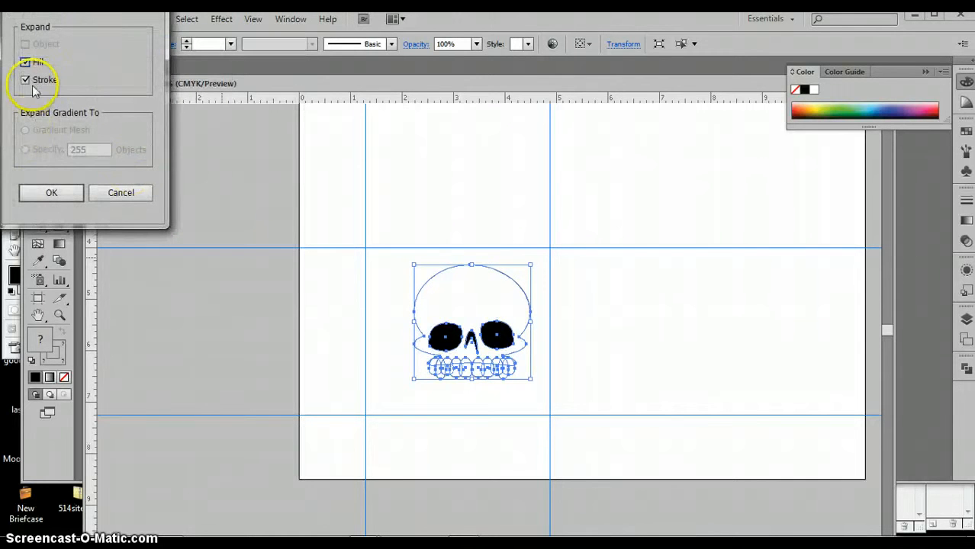
pyautogui.click(52, 192)
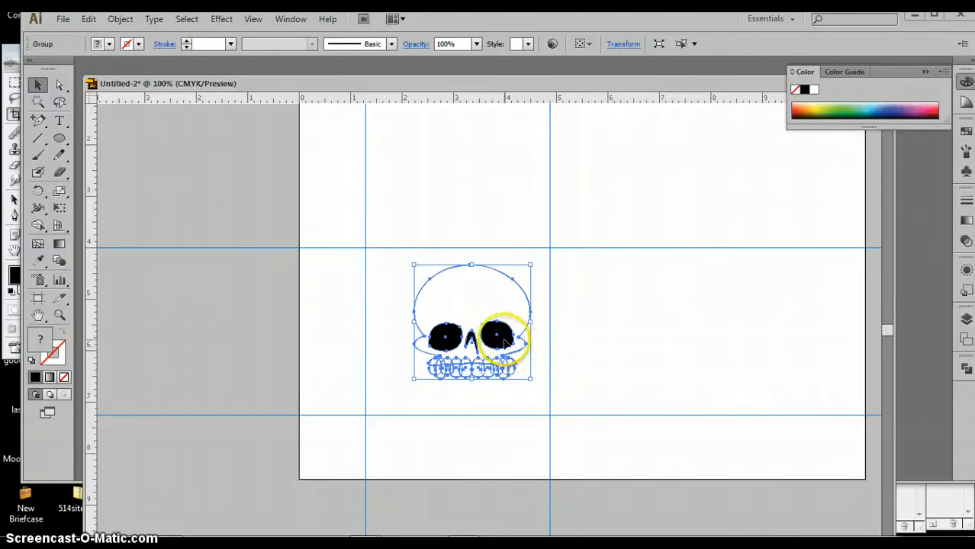
# - Duplicate a skull up-right, resize it, and overlap the large and smaller skulls at lower left
pyautogui.moveTo(503, 339); pyautogui.dragTo(633, 221)
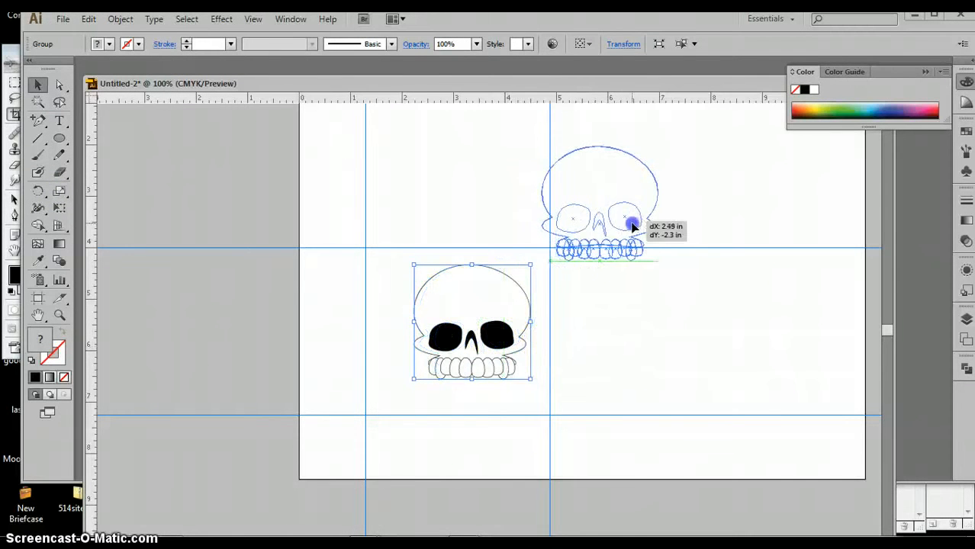
pyautogui.moveTo(633, 226); pyautogui.dragTo(633, 180)
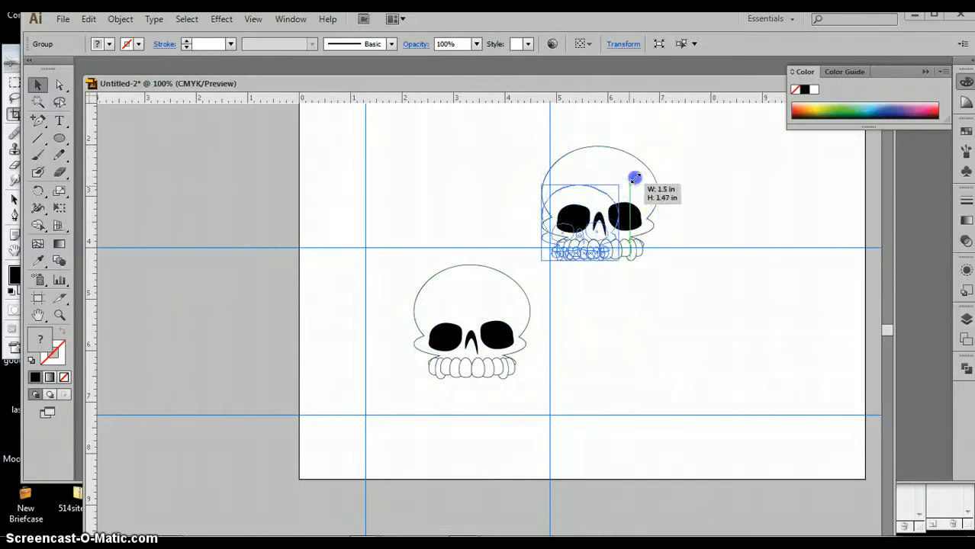
pyautogui.moveTo(633, 177); pyautogui.dragTo(433, 269)
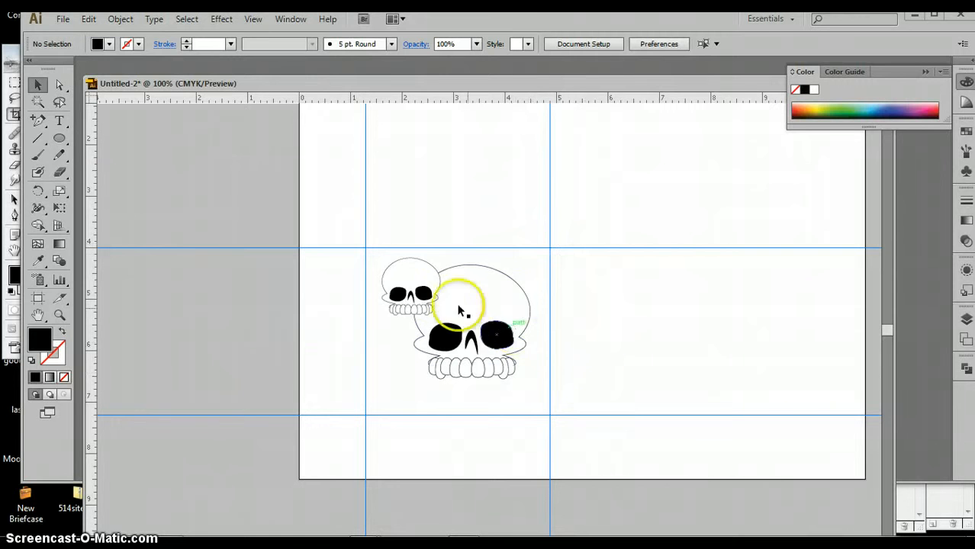
pyautogui.moveTo(458, 308); pyautogui.dragTo(418, 343)
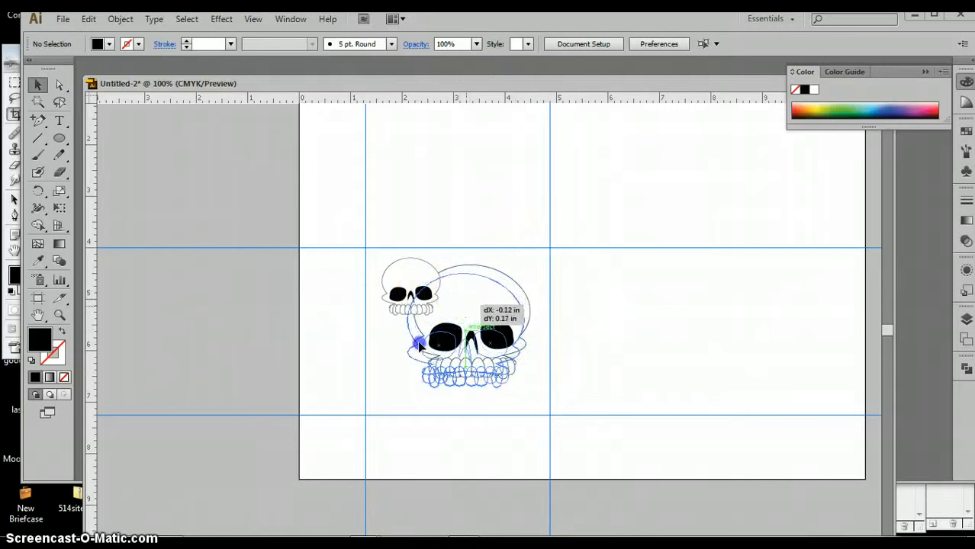
pyautogui.moveTo(418, 345); pyautogui.dragTo(366, 345)
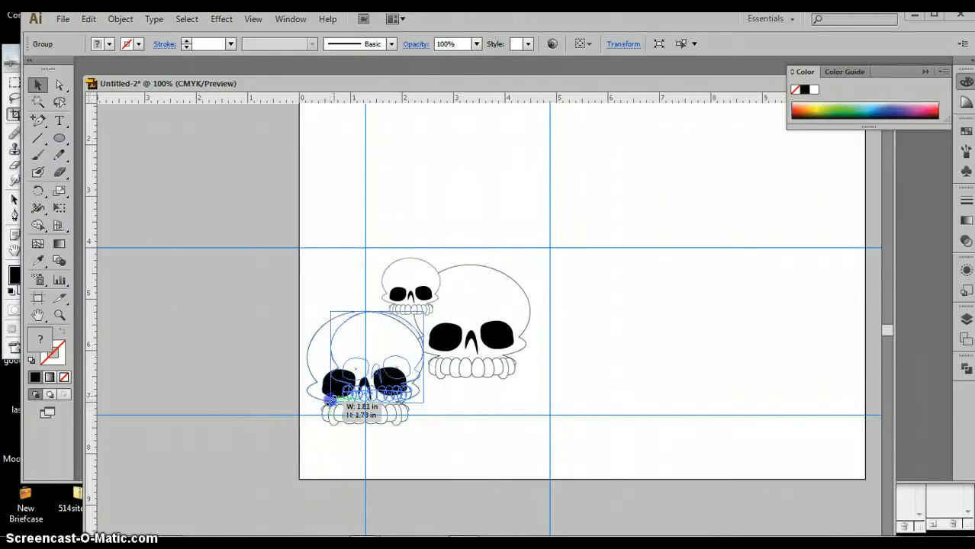
pyautogui.moveTo(344, 400); pyautogui.dragTo(384, 354)
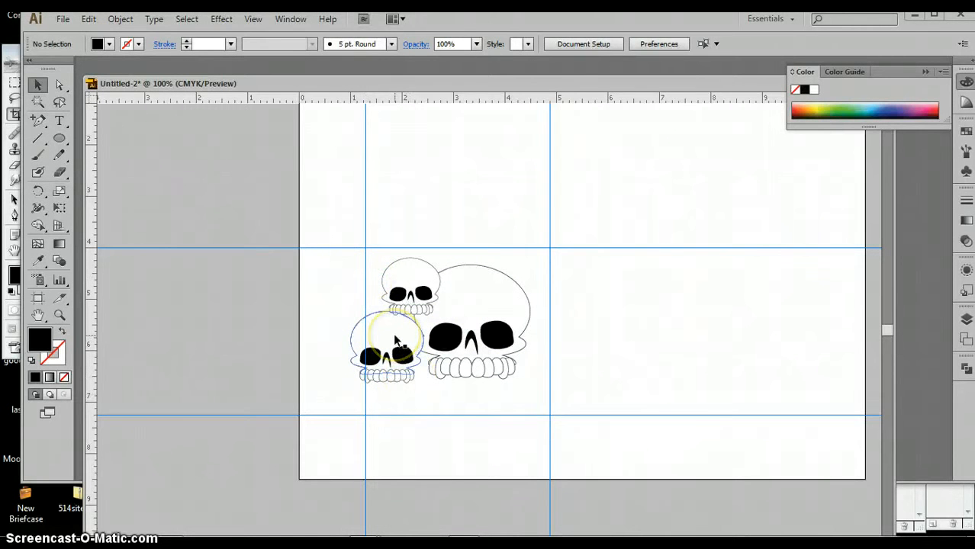
# - Copy the small skull toward the top-left guide corner, shrink it and tuck it beside the others
pyautogui.click(384, 344)
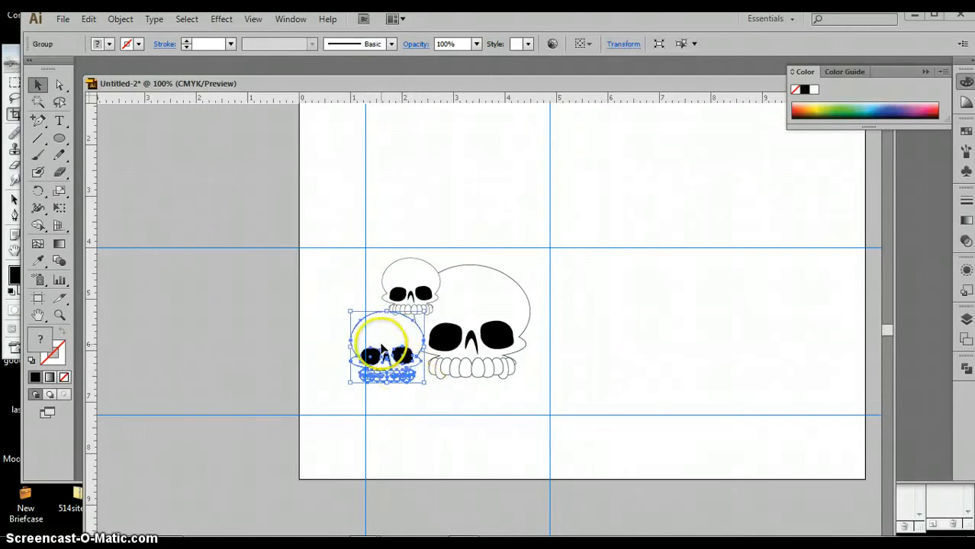
pyautogui.moveTo(384, 347); pyautogui.dragTo(351, 281)
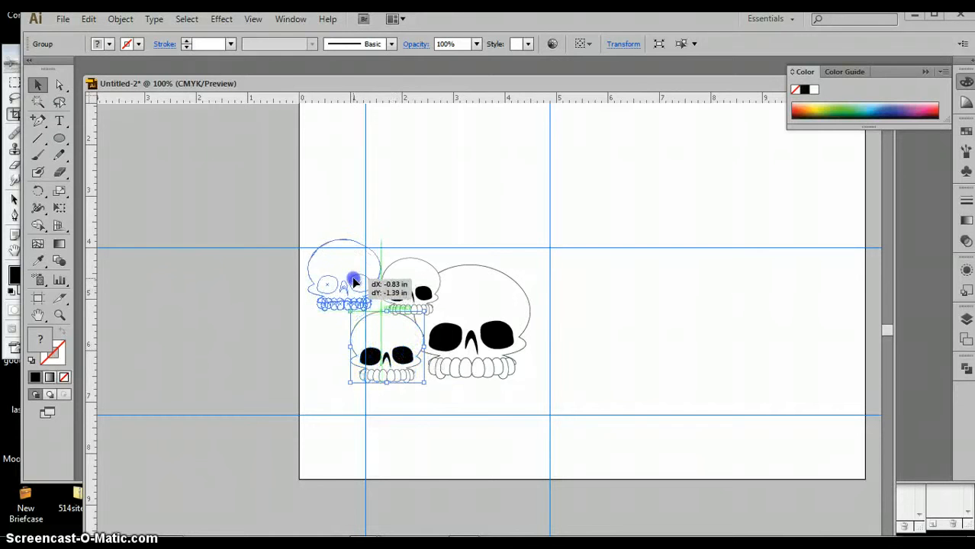
pyautogui.moveTo(354, 282); pyautogui.dragTo(308, 238)
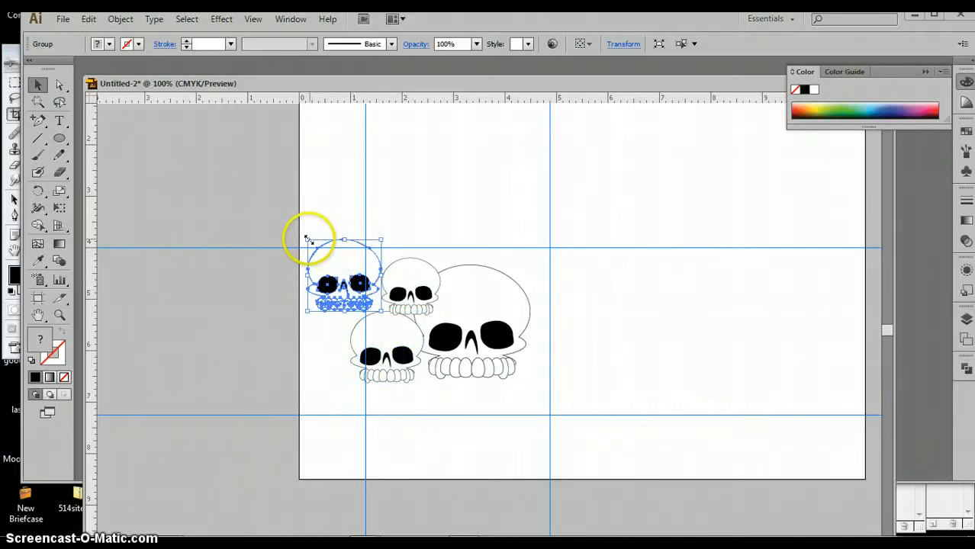
pyautogui.moveTo(307, 239); pyautogui.dragTo(343, 273)
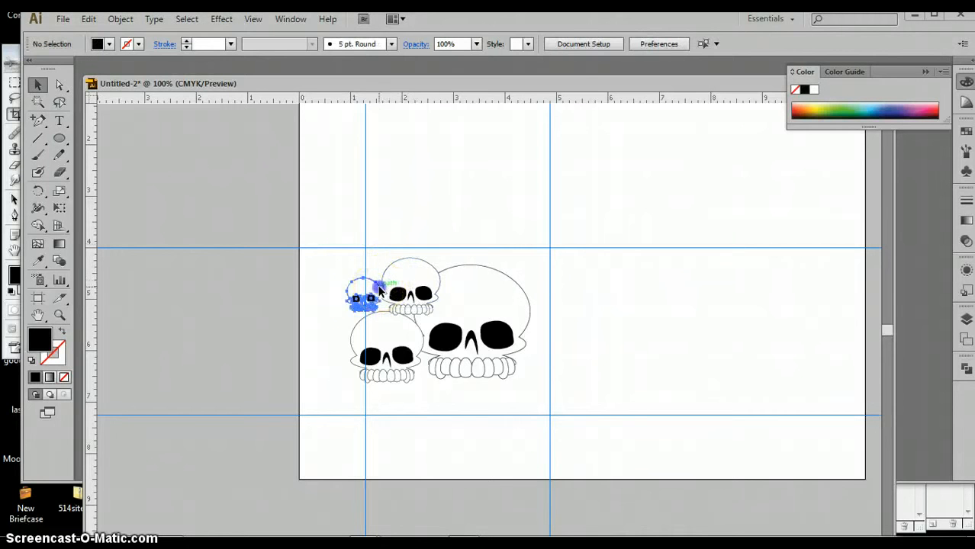
pyautogui.moveTo(363, 298); pyautogui.dragTo(427, 393)
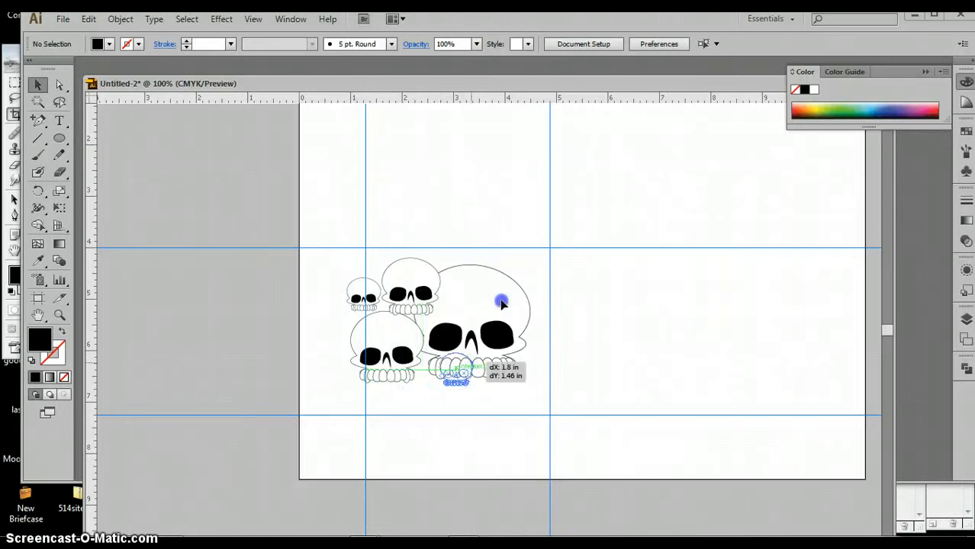
# - Add further skull copies along the bottom and into the upper and lower-left gaps
pyautogui.moveTo(456, 374); pyautogui.dragTo(519, 277)
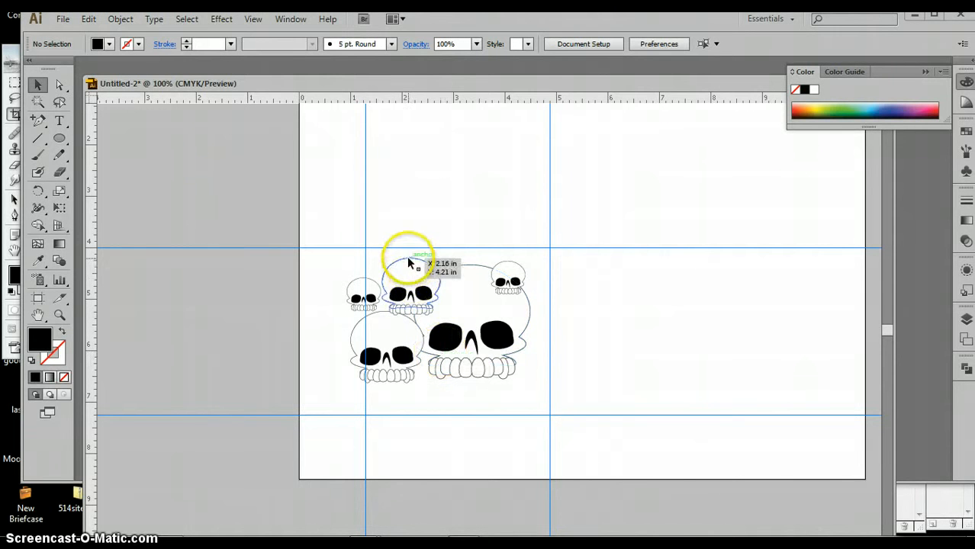
pyautogui.moveTo(409, 263); pyautogui.dragTo(506, 389)
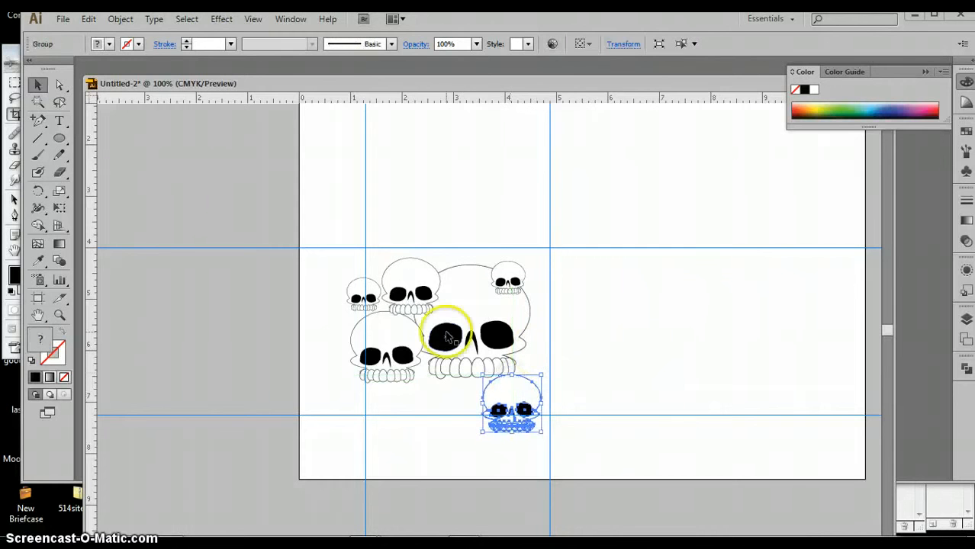
pyautogui.moveTo(446, 335); pyautogui.dragTo(393, 382)
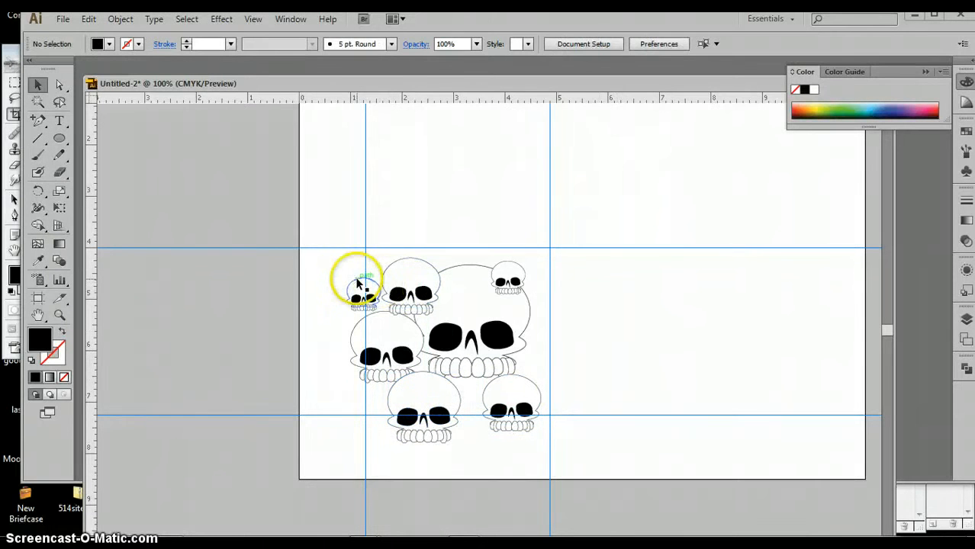
pyautogui.moveTo(358, 282); pyautogui.dragTo(470, 389)
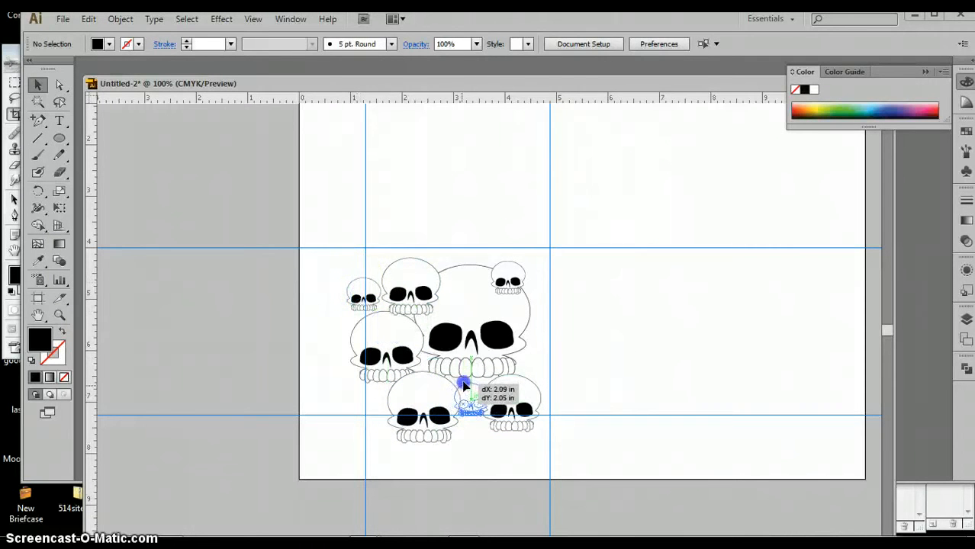
pyautogui.moveTo(466, 384); pyautogui.dragTo(464, 391)
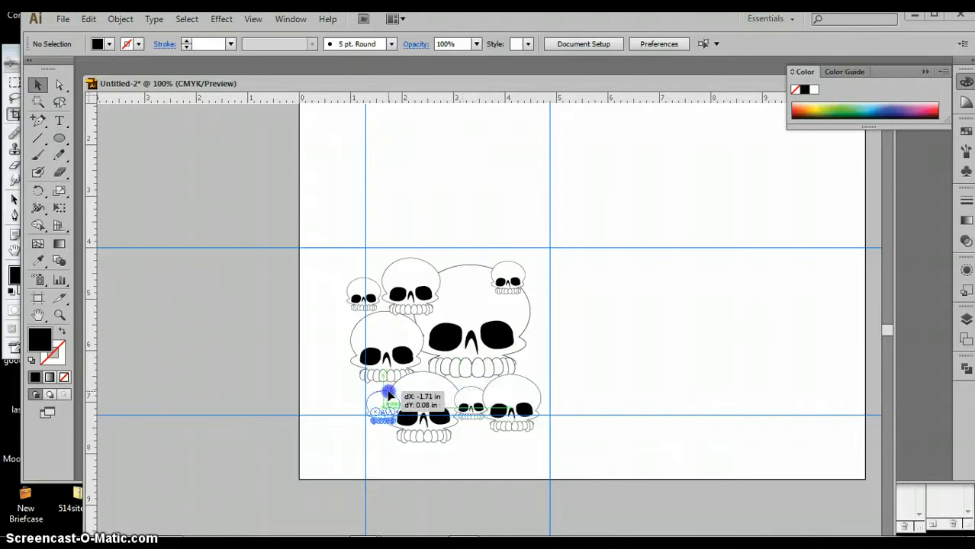
pyautogui.moveTo(390, 390); pyautogui.dragTo(381, 384)
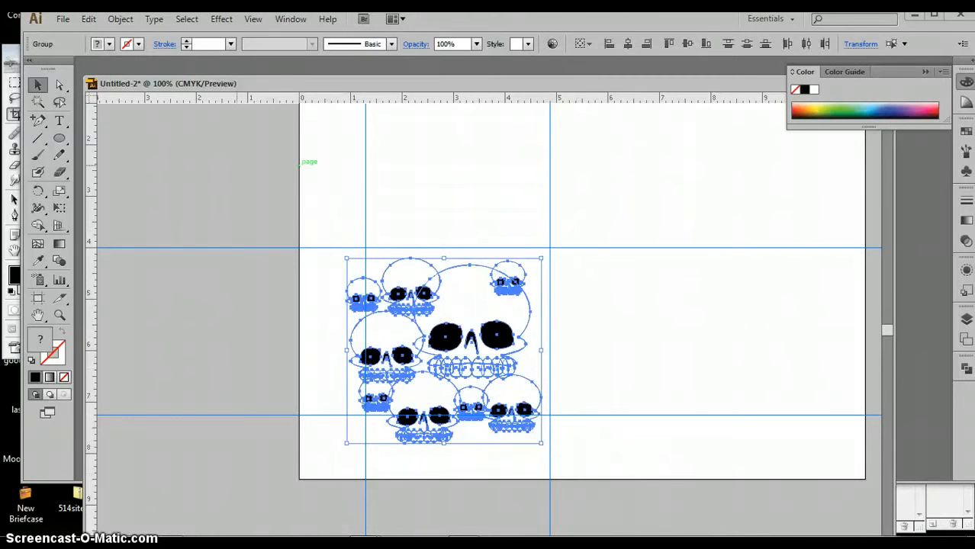
# - Clear the selection and return to whole-object selection before grouping the cluster
pyautogui.click(119, 19)
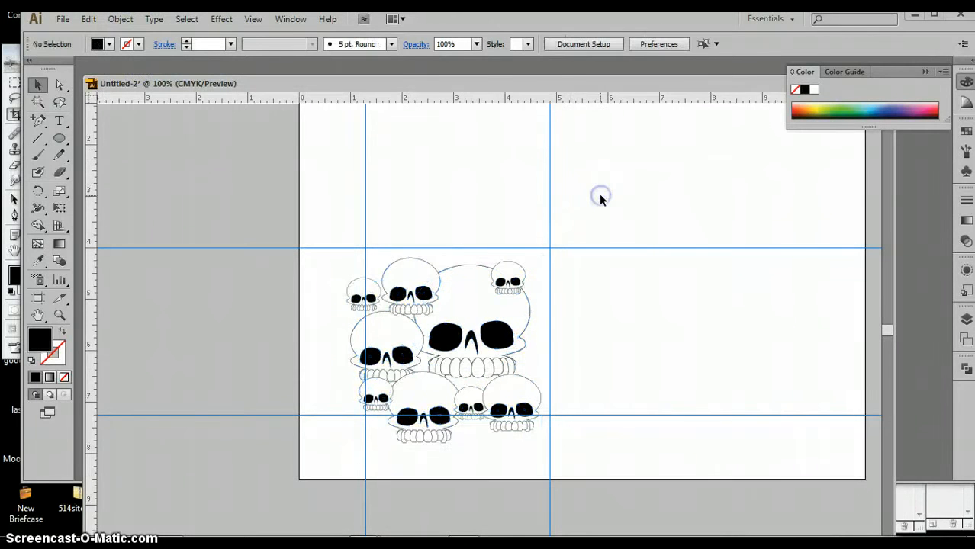
pyautogui.moveTo(132, 123)
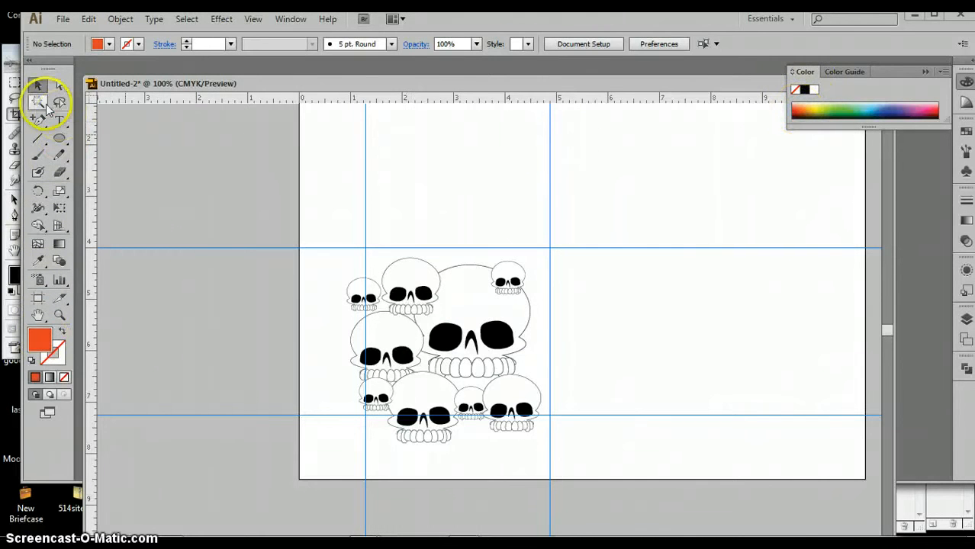
pyautogui.click(36, 138)
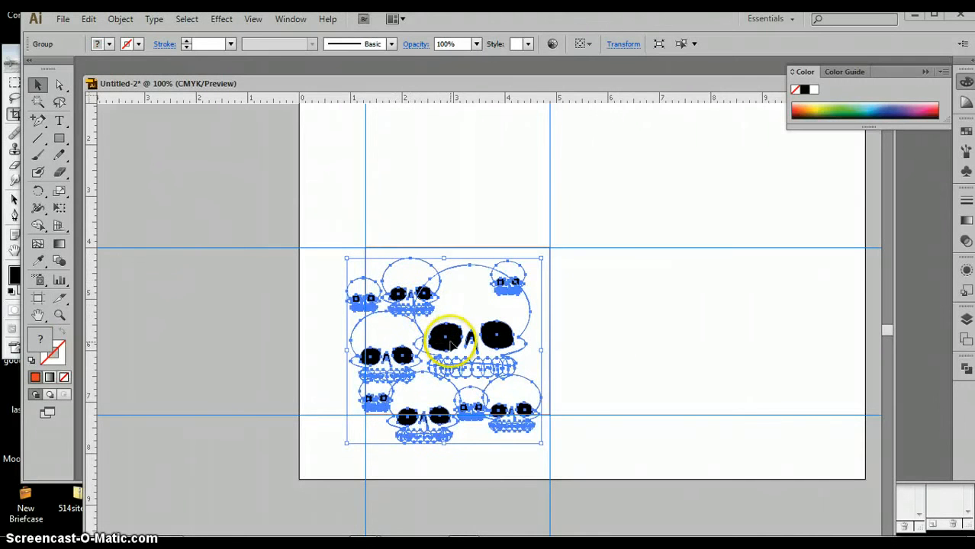
# - Drag a copy of the grouped cluster to the right and align it with the vertical guide
pyautogui.moveTo(450, 339); pyautogui.dragTo(476, 343)
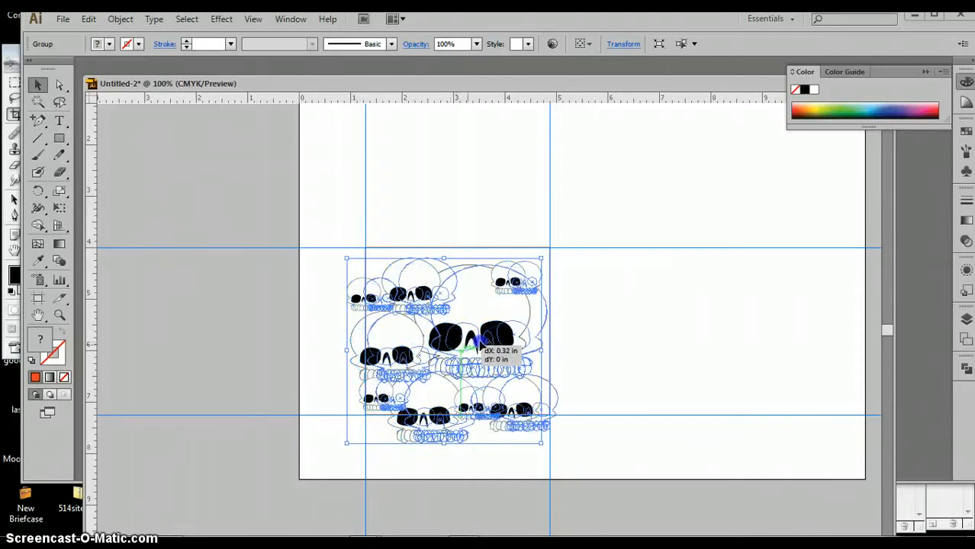
pyautogui.moveTo(476, 339); pyautogui.dragTo(607, 336)
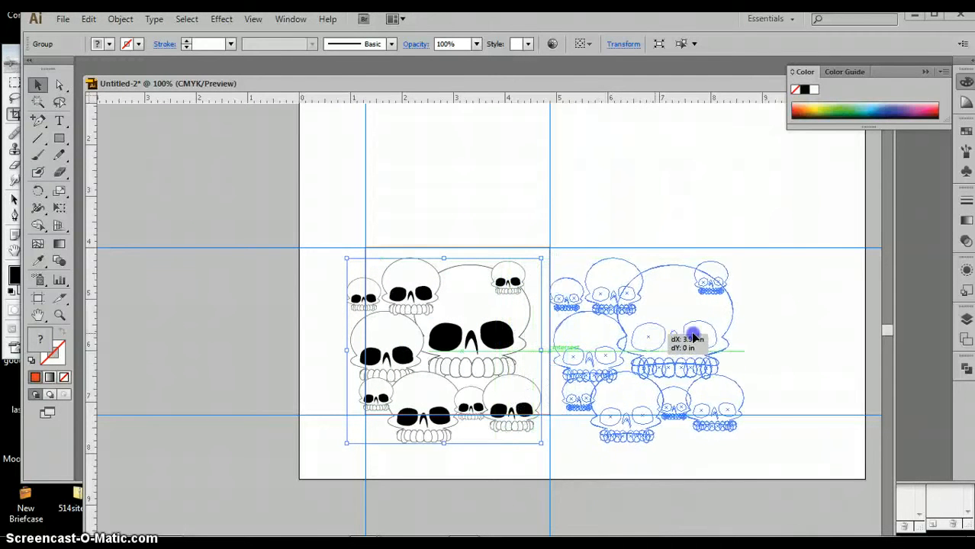
pyautogui.moveTo(694, 335); pyautogui.dragTo(625, 348)
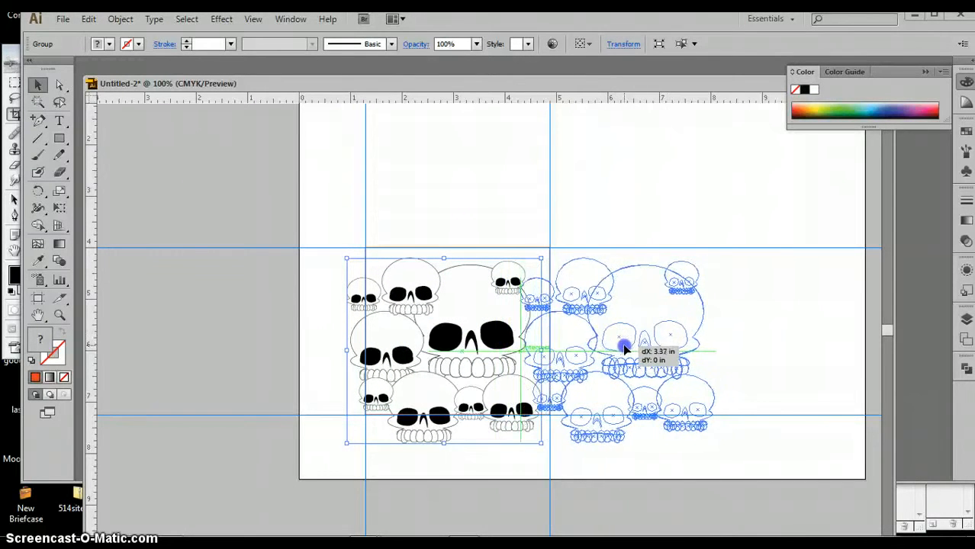
pyautogui.moveTo(623, 345); pyautogui.dragTo(628, 348)
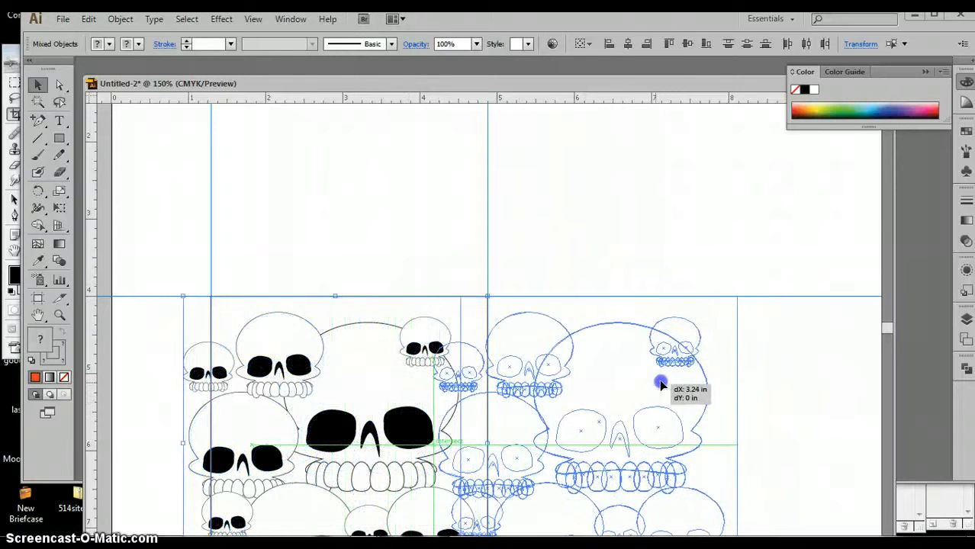
pyautogui.moveTo(662, 384); pyautogui.dragTo(683, 380)
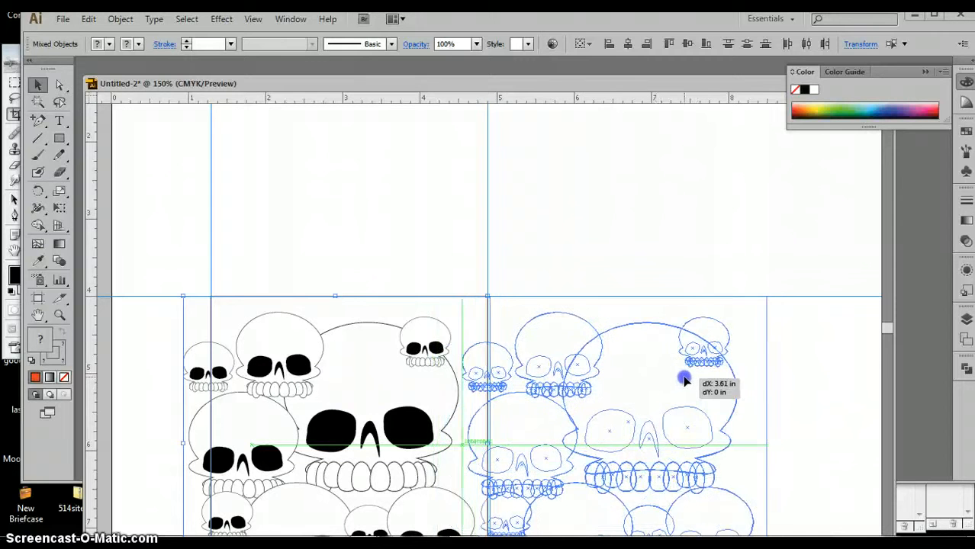
pyautogui.moveTo(684, 379); pyautogui.dragTo(646, 328)
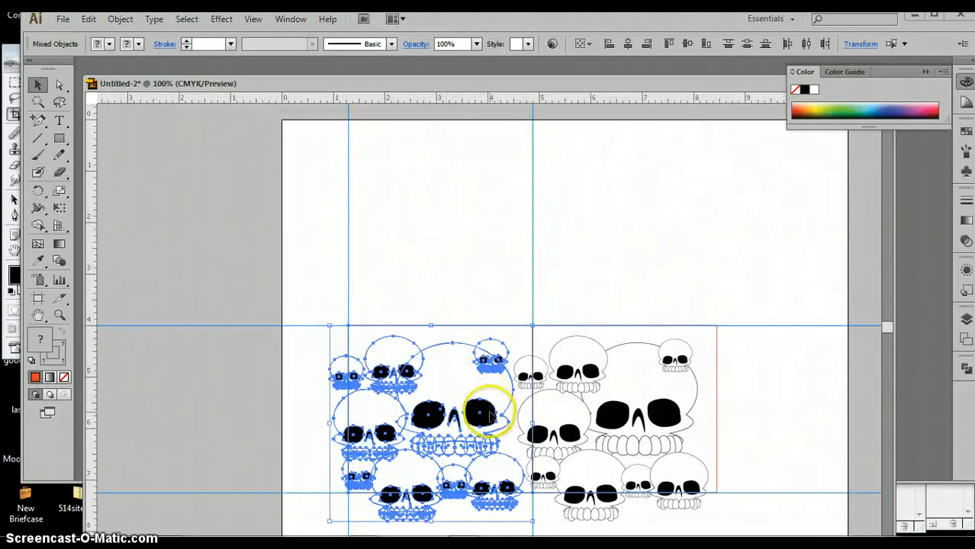
# - Reselect the left cluster and drag a copy straight up to the upper guide
pyautogui.moveTo(480, 412); pyautogui.dragTo(485, 247)
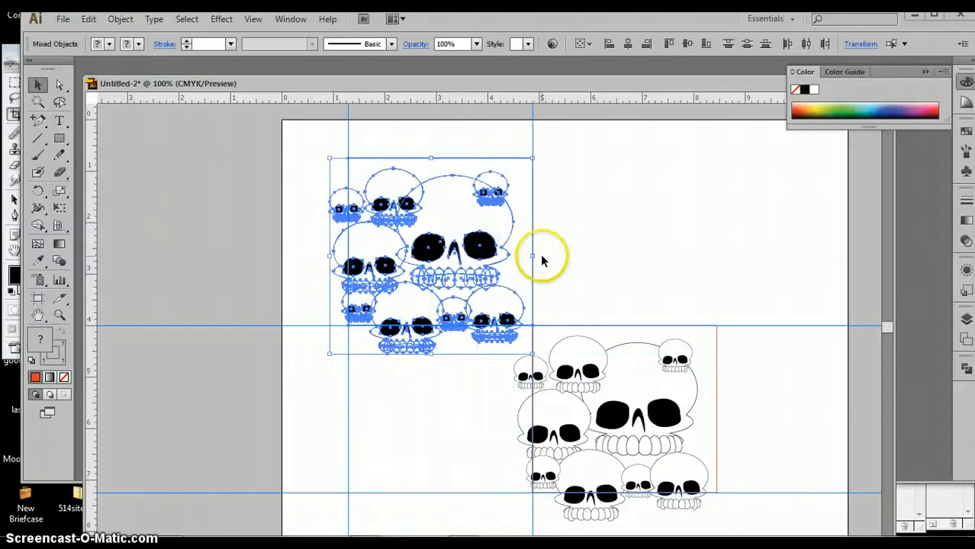
pyautogui.moveTo(534, 256); pyautogui.dragTo(460, 412)
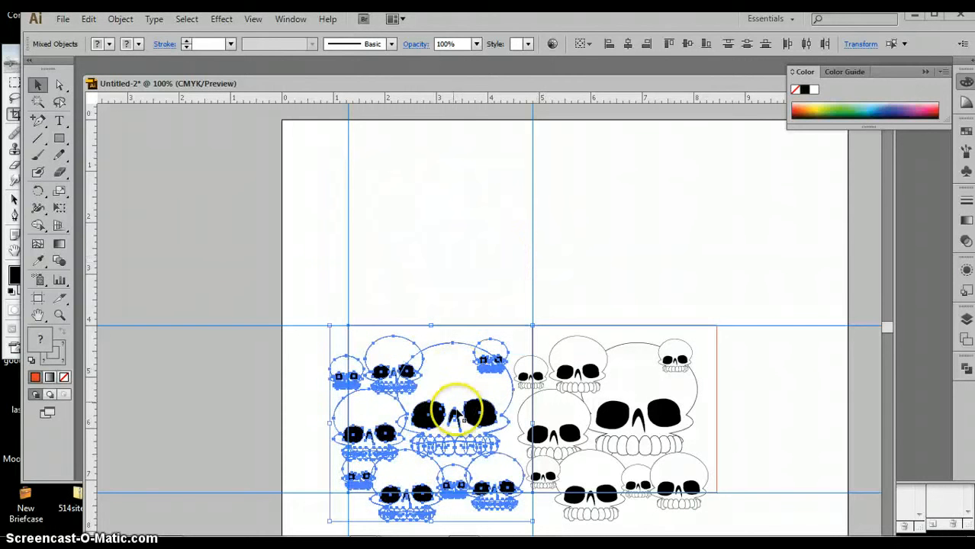
pyautogui.moveTo(458, 412); pyautogui.dragTo(470, 274)
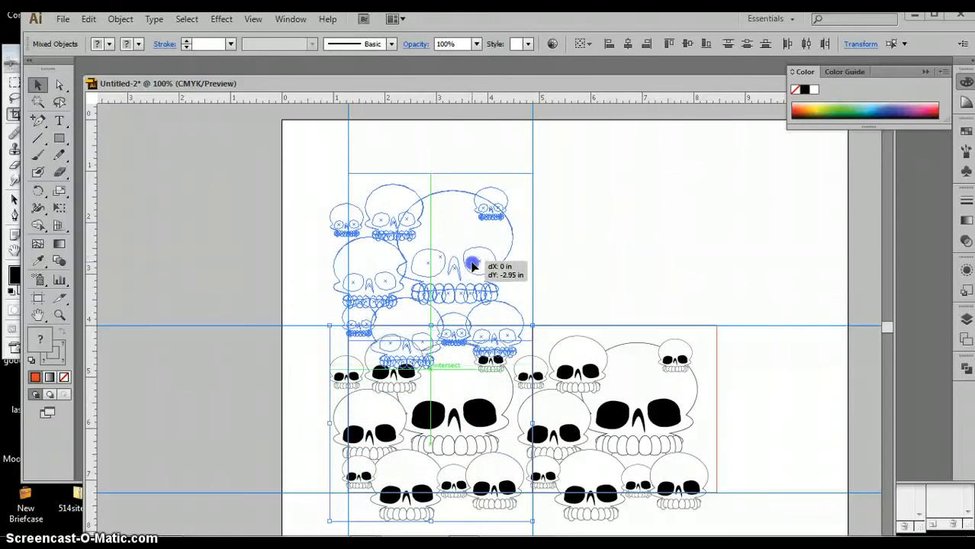
pyautogui.moveTo(473, 265); pyautogui.dragTo(476, 247)
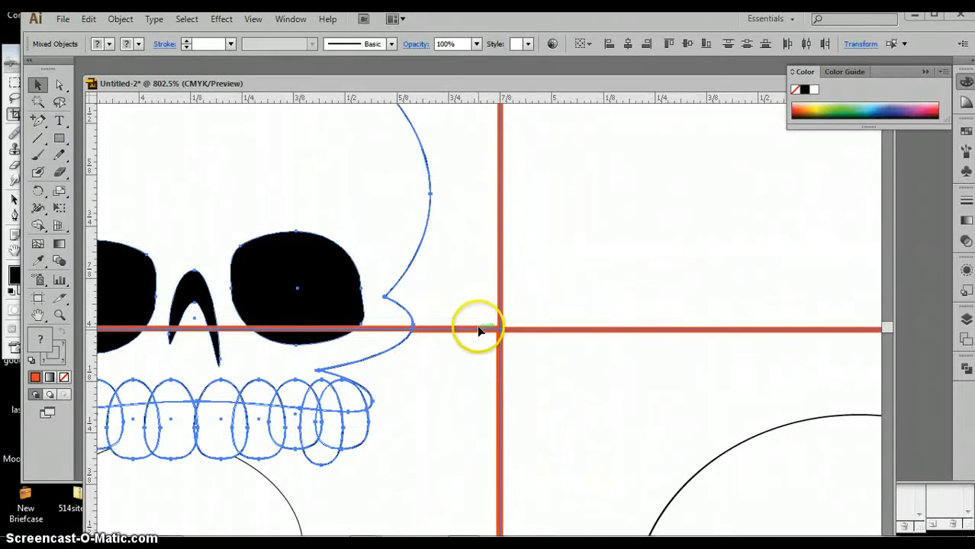
pyautogui.moveTo(479, 287)
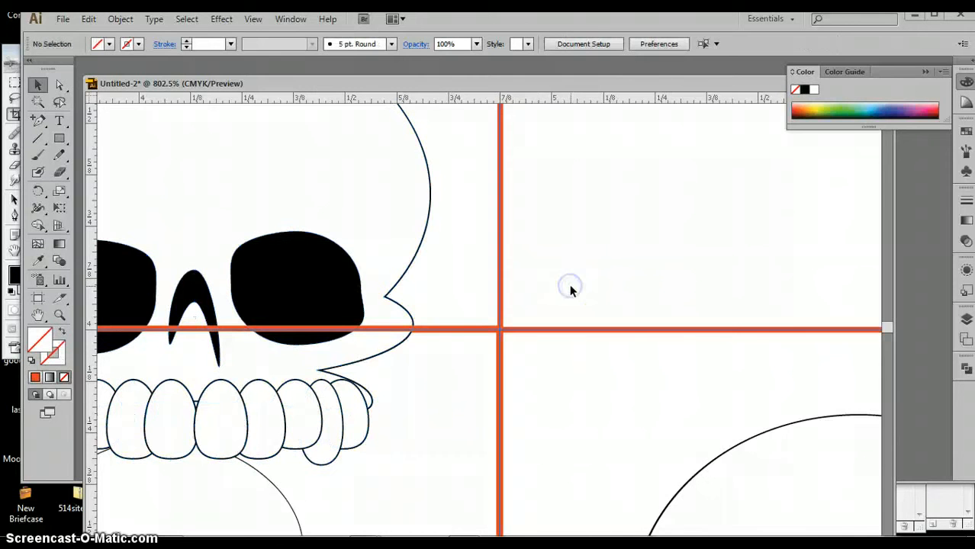
# - Zoom back out to see the whole tile with its right and upper copies
pyautogui.click(571, 287)
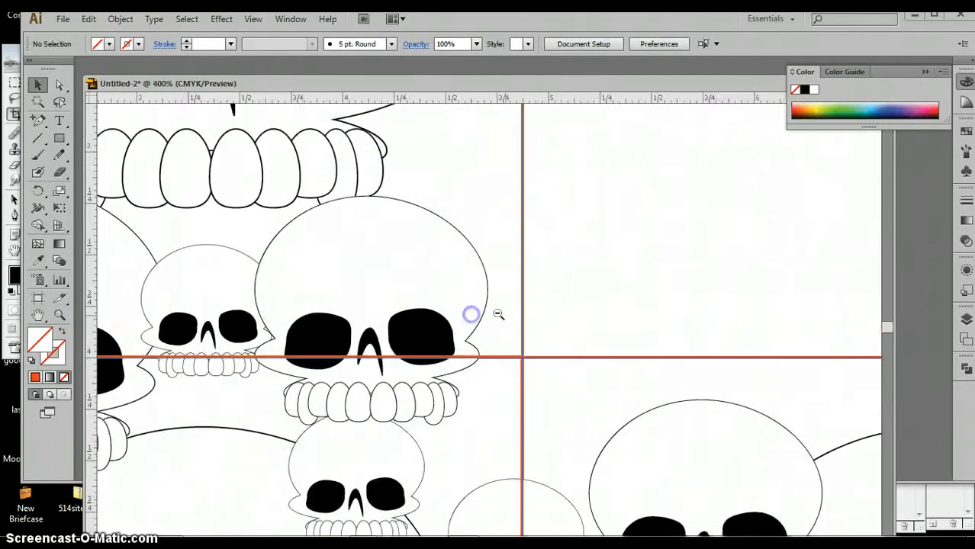
pyautogui.click(471, 314)
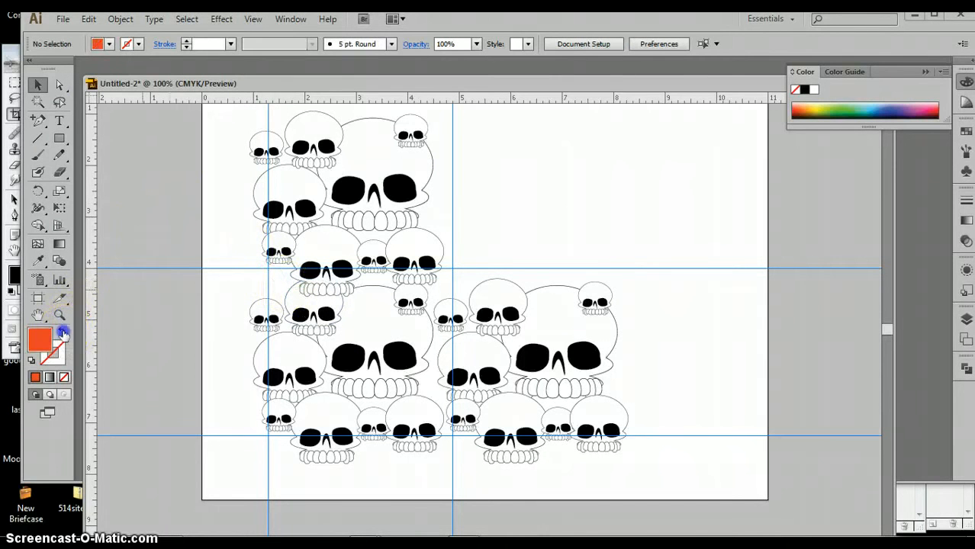
pyautogui.moveTo(60, 138)
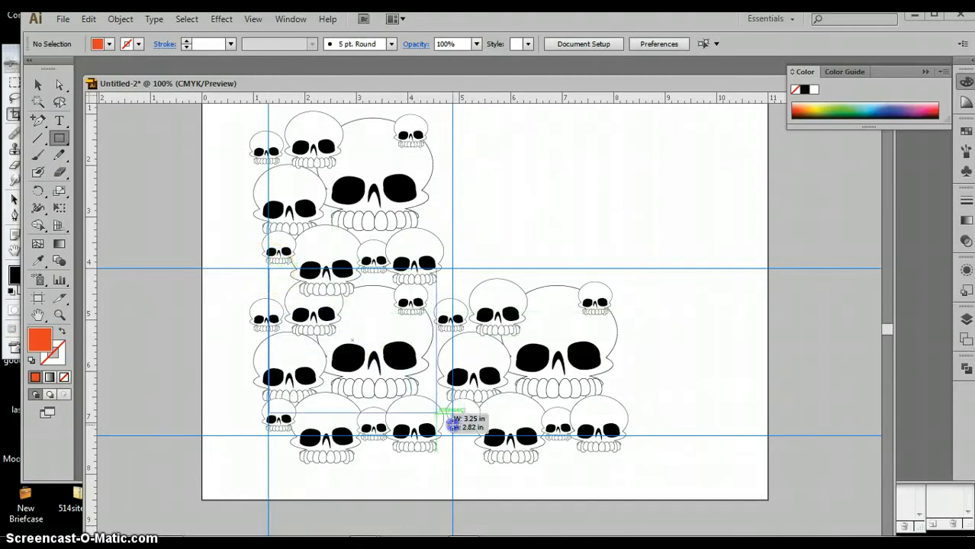
# - Draw an orange square over the guide square and crop the skulls to it with Pathfinder Crop
pyautogui.moveTo(455, 420); pyautogui.dragTo(458, 439)
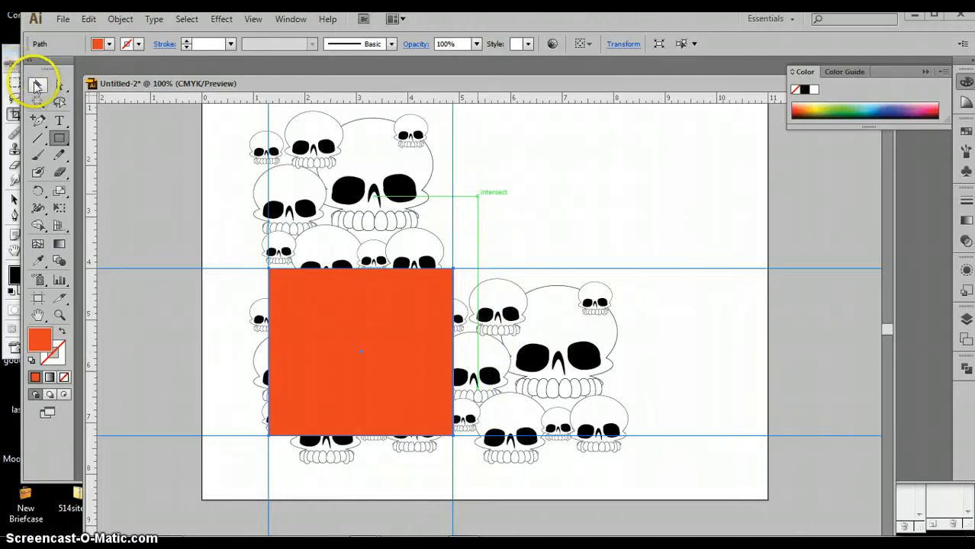
pyautogui.moveTo(36, 84)
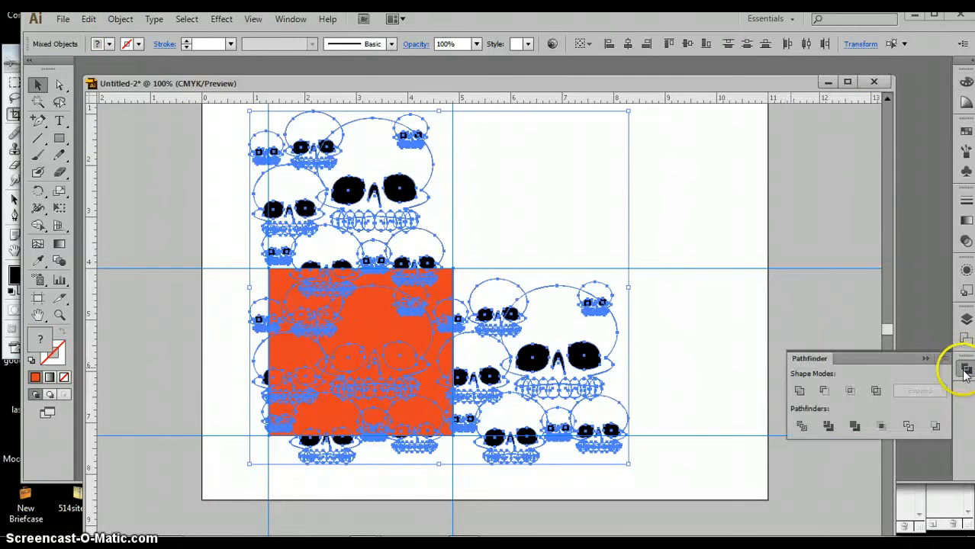
pyautogui.click(882, 426)
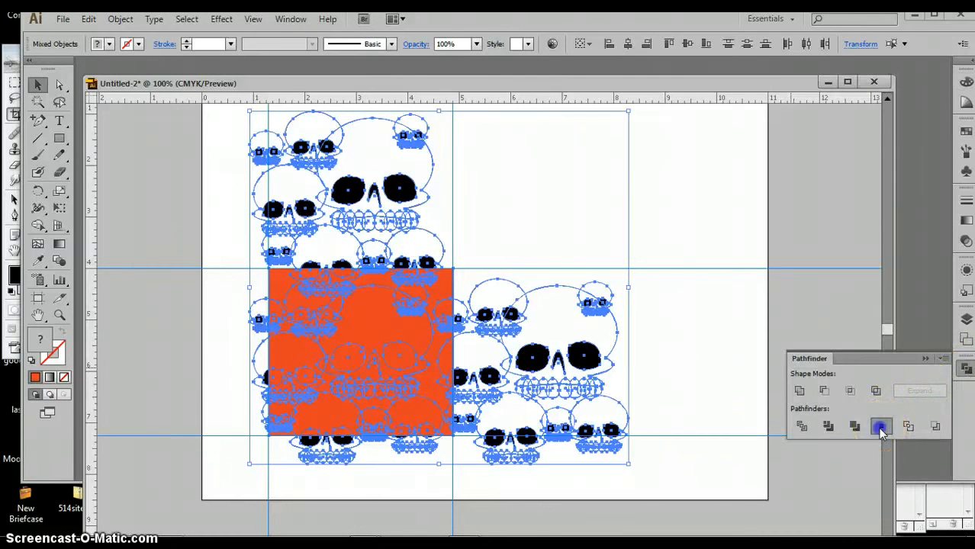
pyautogui.click(881, 425)
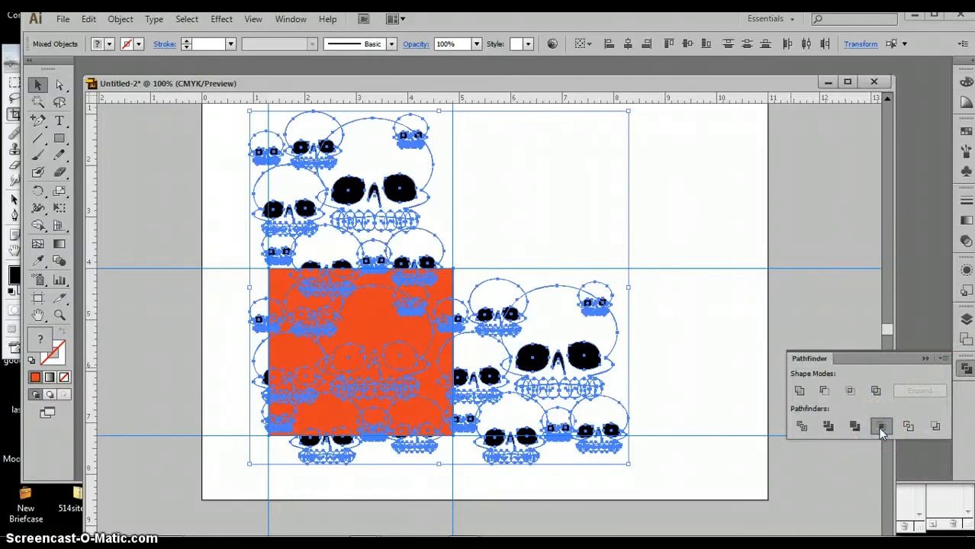
pyautogui.click(882, 427)
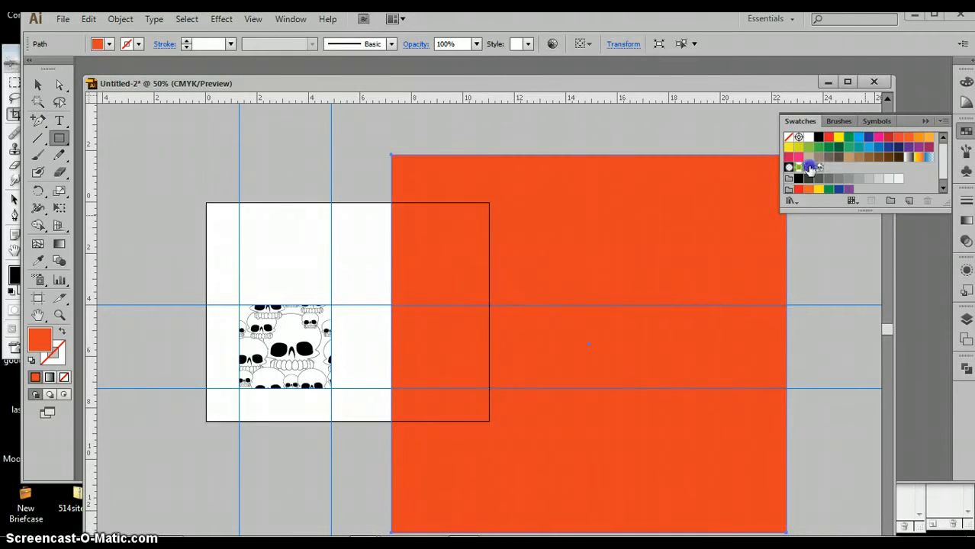
# - Select the stray orange square for deletion, then marquee-select the cropped skull tile to copy
pyautogui.click(818, 168)
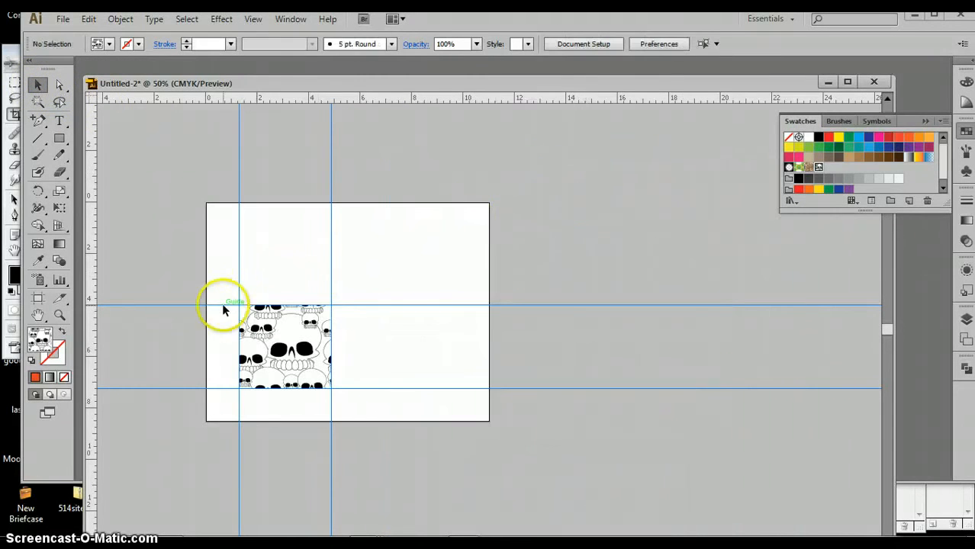
pyautogui.moveTo(226, 309); pyautogui.dragTo(354, 400)
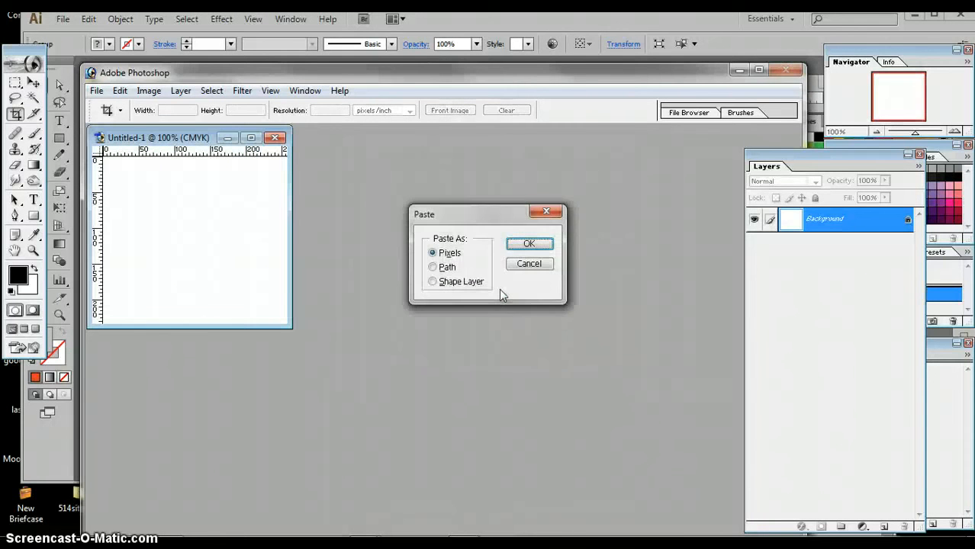
# - Paste the tile into the new Photoshop document as pixels and commit its placement
pyautogui.click(530, 242)
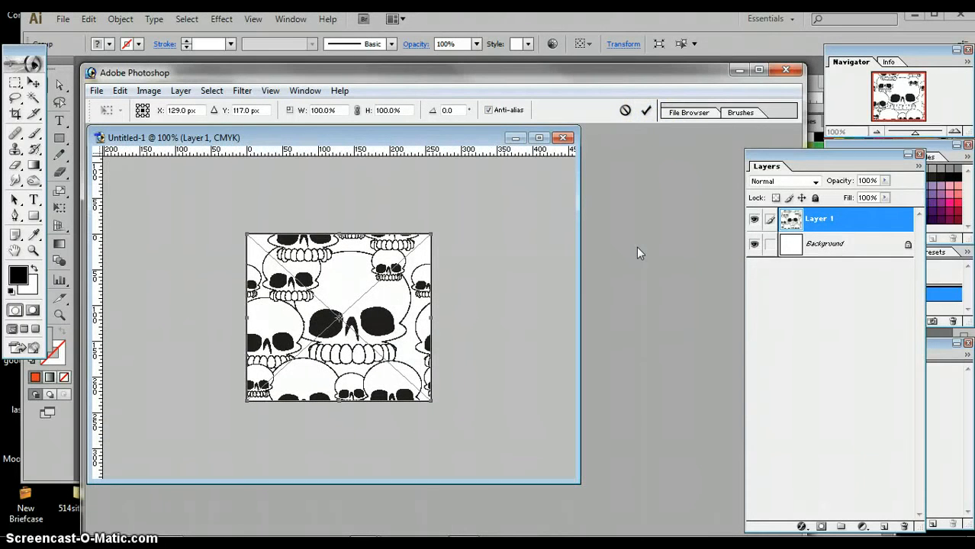
pyautogui.click(646, 110)
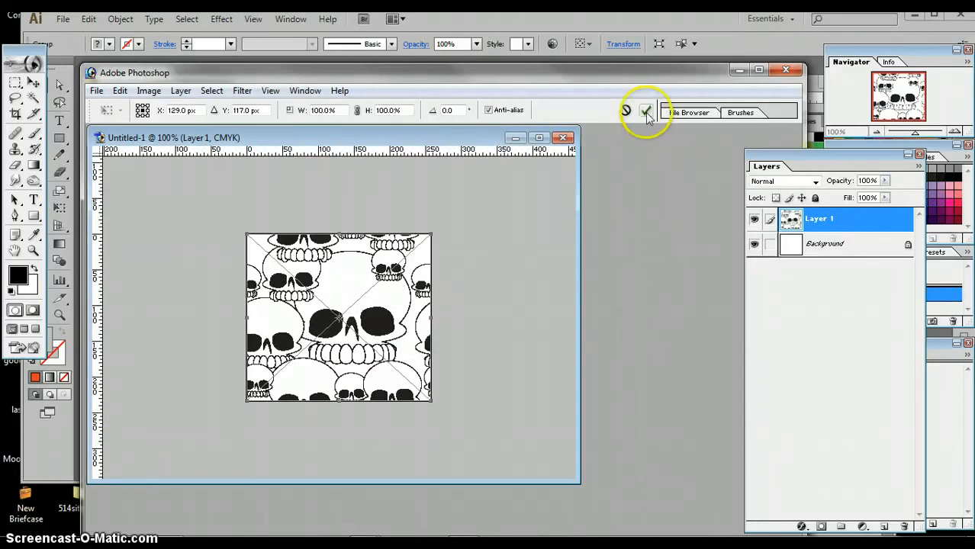
pyautogui.click(646, 110)
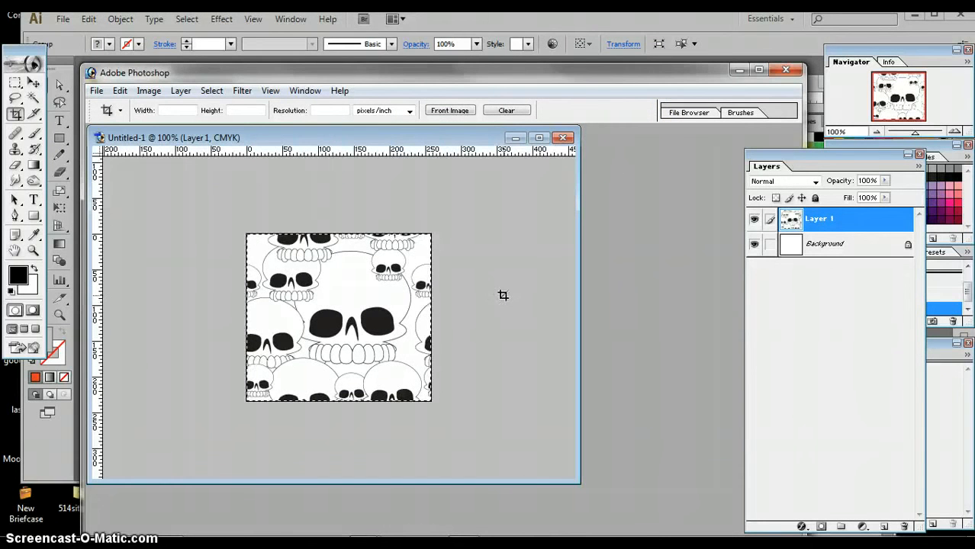
# - Define the selected tile as a Photoshop pattern named SKULLZ
pyautogui.click(119, 90)
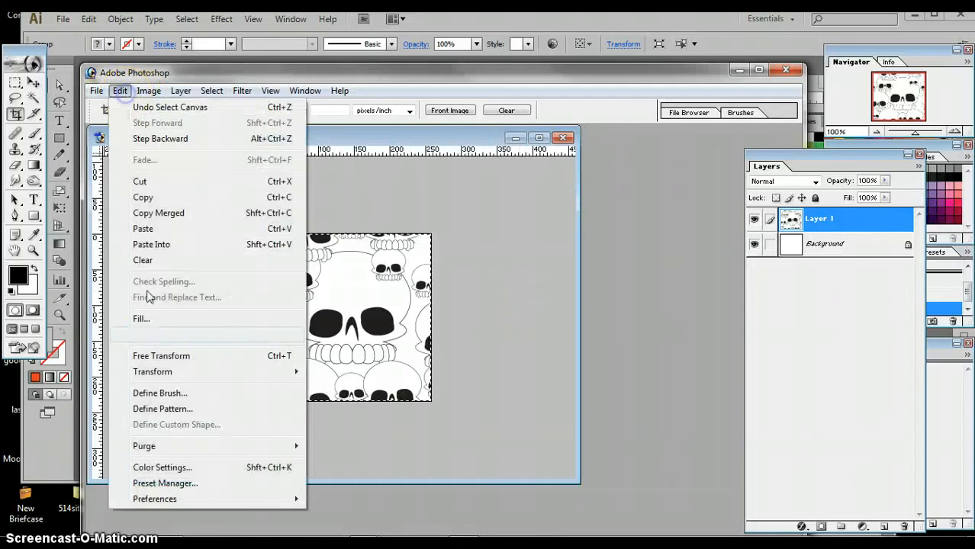
pyautogui.moveTo(158, 409)
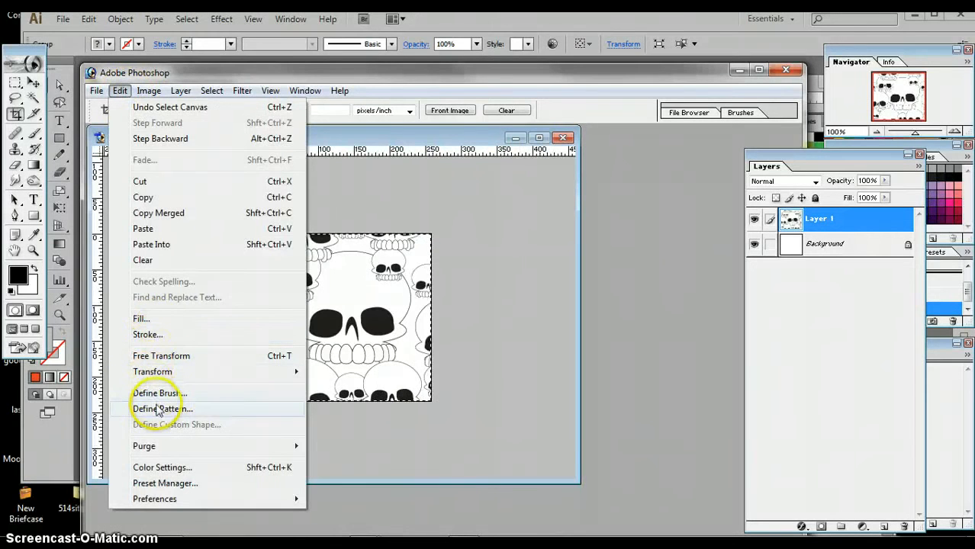
pyautogui.click(161, 408)
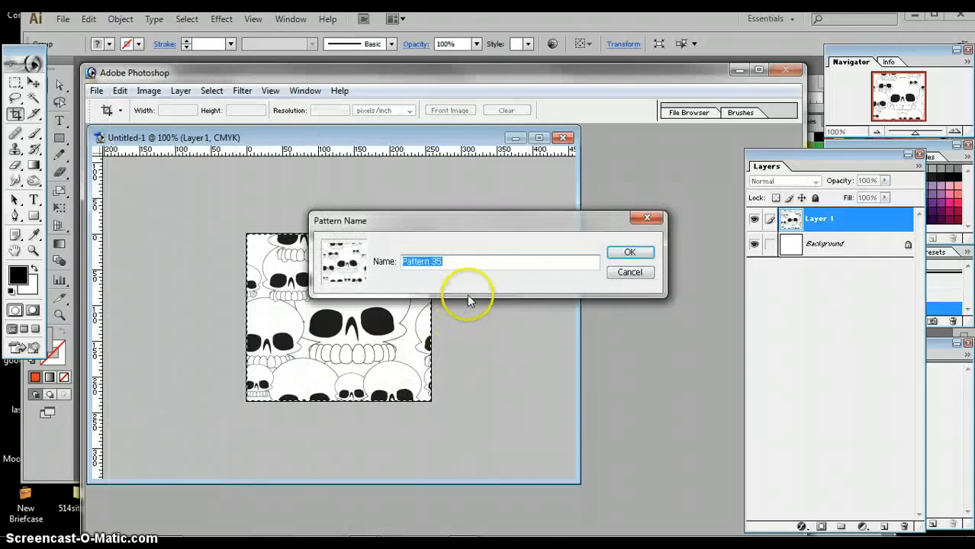
pyautogui.write('S')
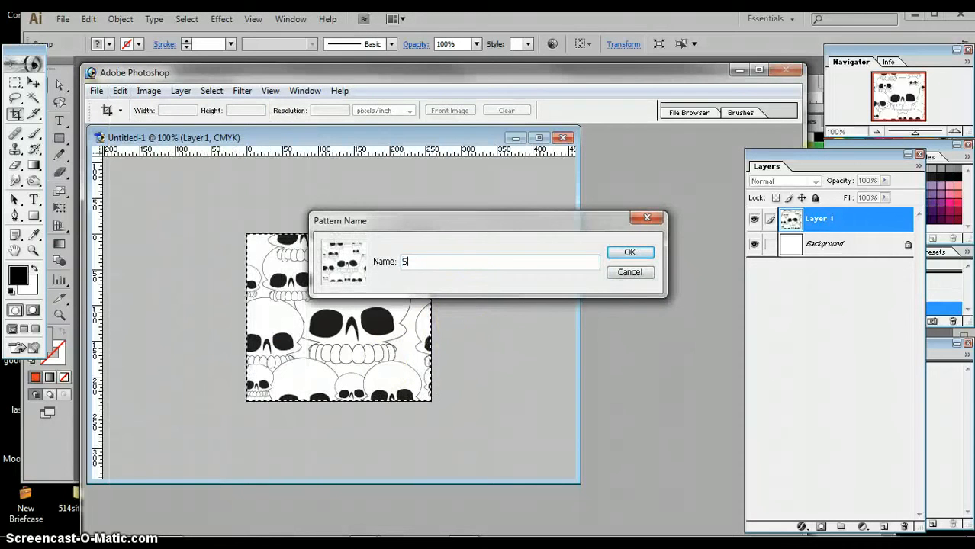
pyautogui.write('KULLZ')
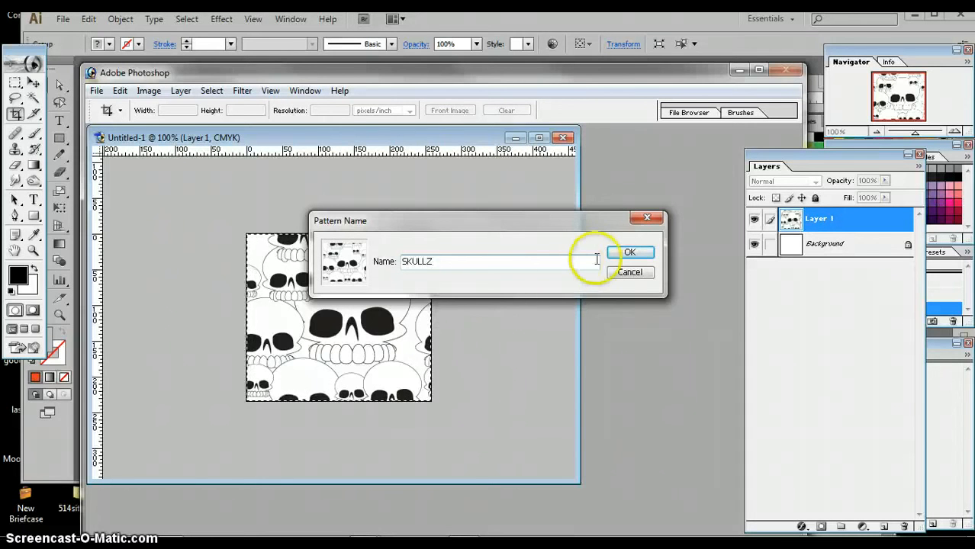
pyautogui.click(630, 253)
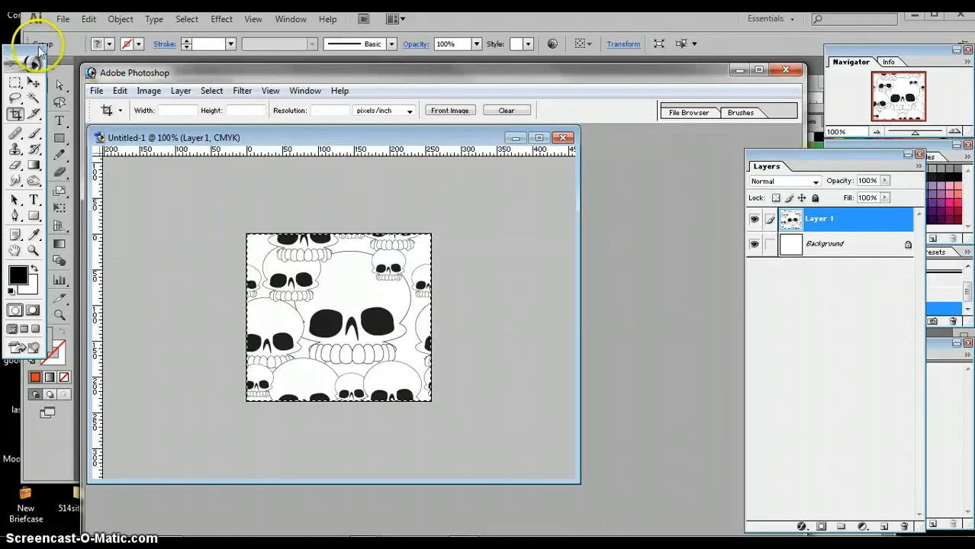
# - Create a new blank Photoshop document 1000 pixels wide and 1000 high
pyautogui.click(98, 90)
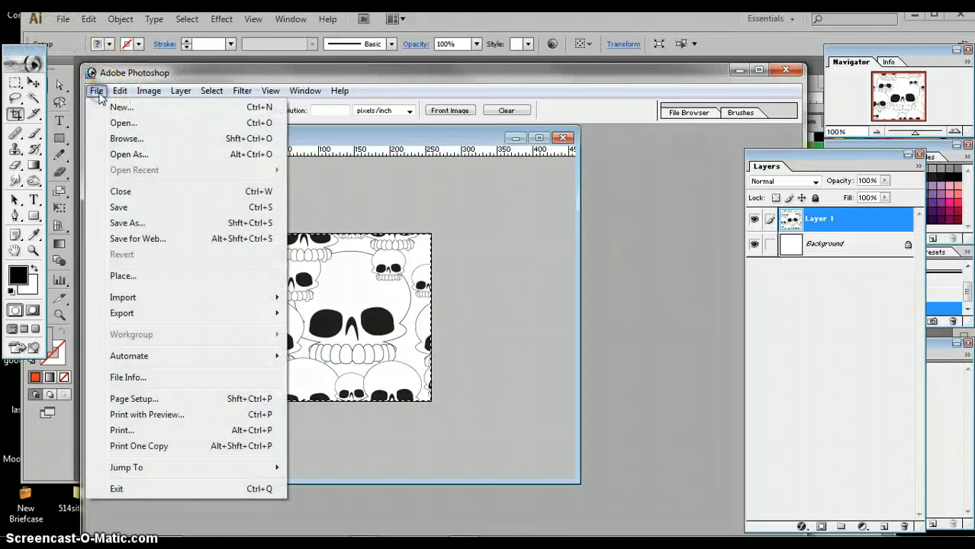
pyautogui.click(121, 107)
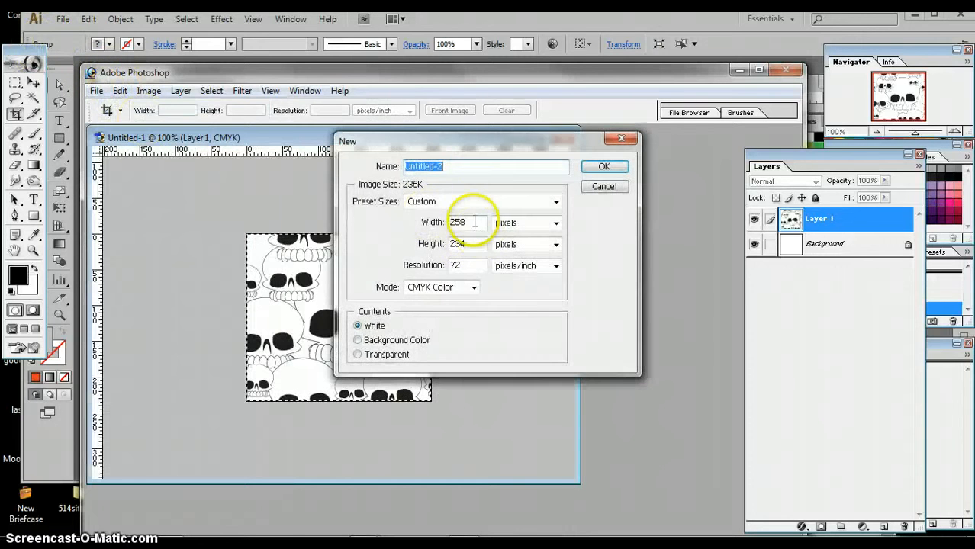
pyautogui.write('101')
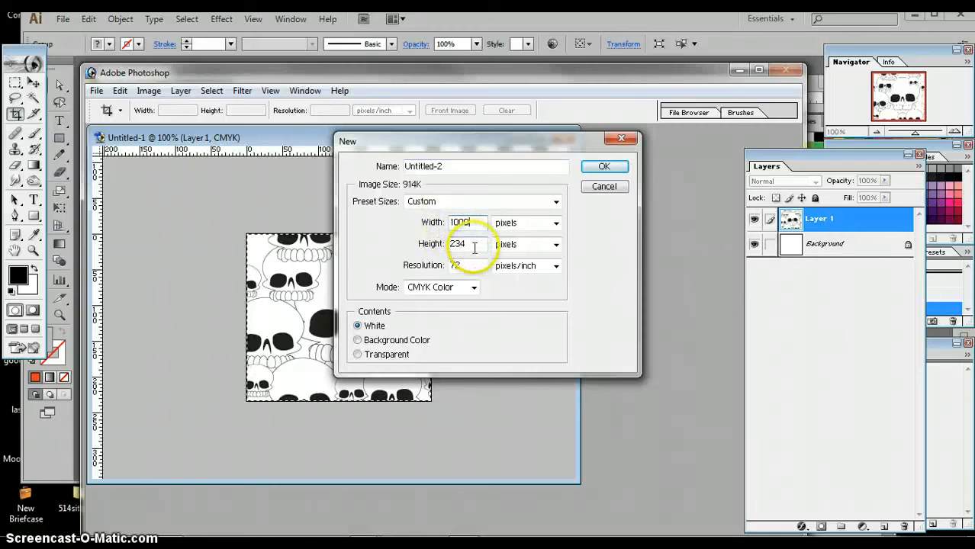
pyautogui.write('10')
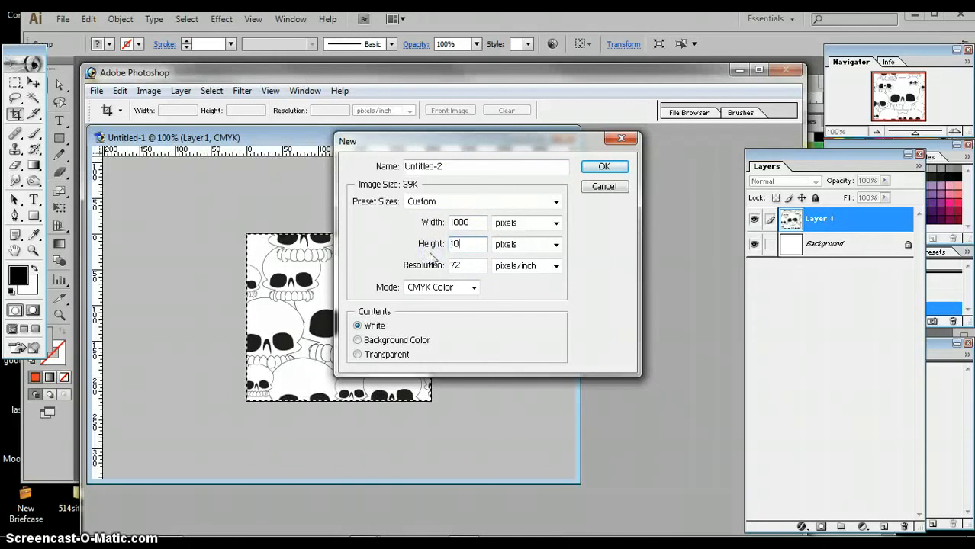
pyautogui.click(604, 166)
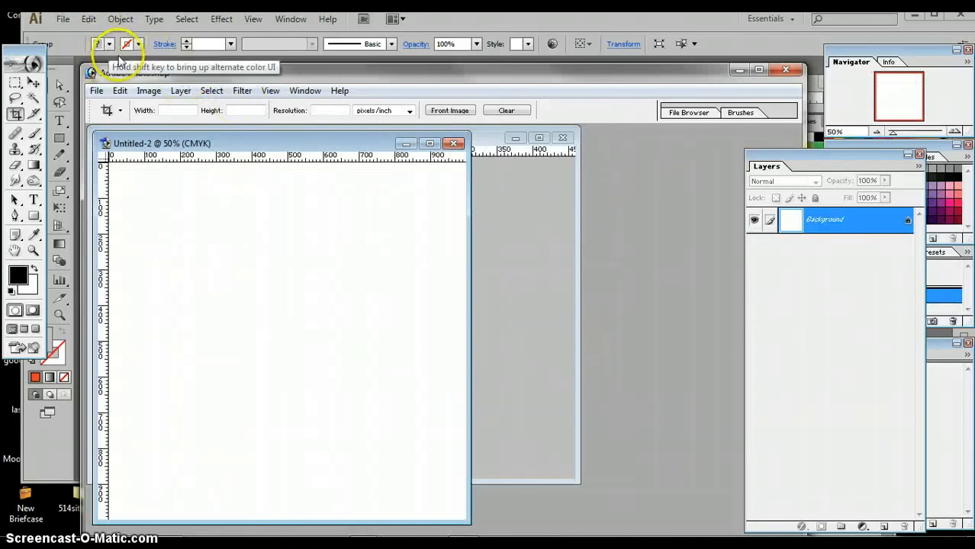
# - Fill the canvas via Edit > Fill using the custom skull pattern
pyautogui.click(119, 90)
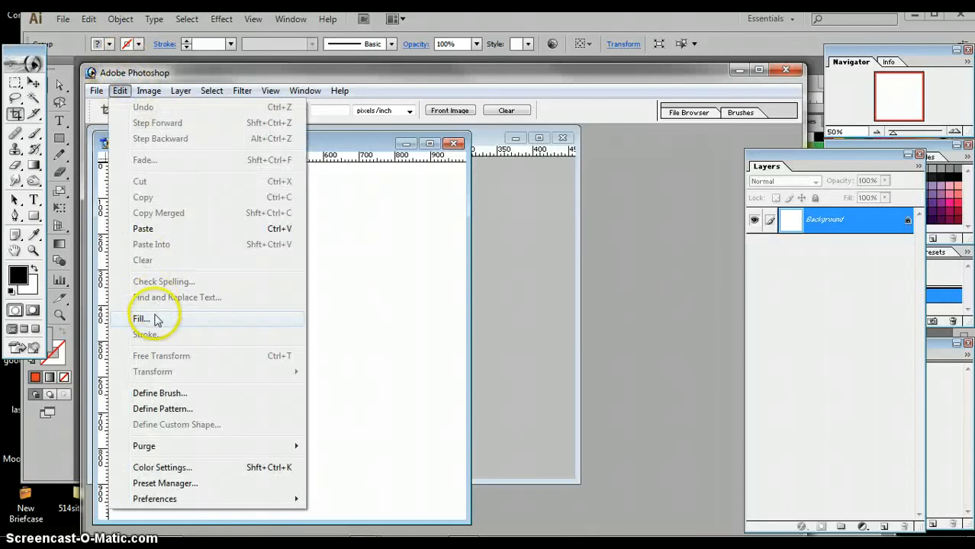
pyautogui.click(140, 319)
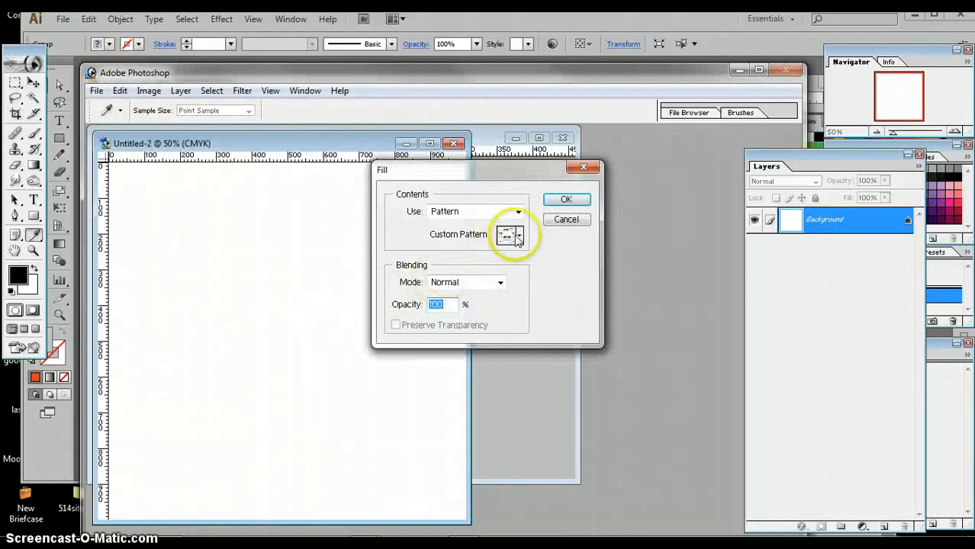
pyautogui.click(519, 235)
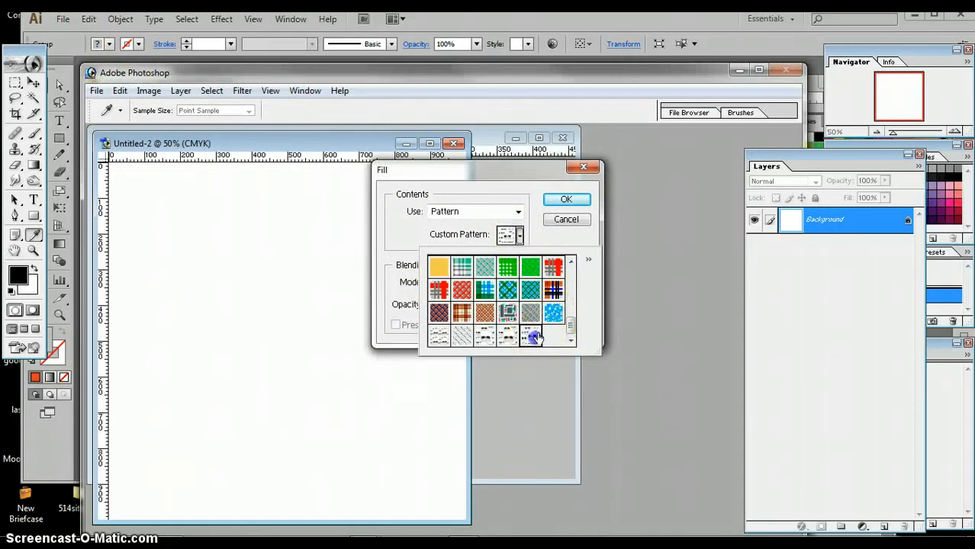
pyautogui.click(565, 198)
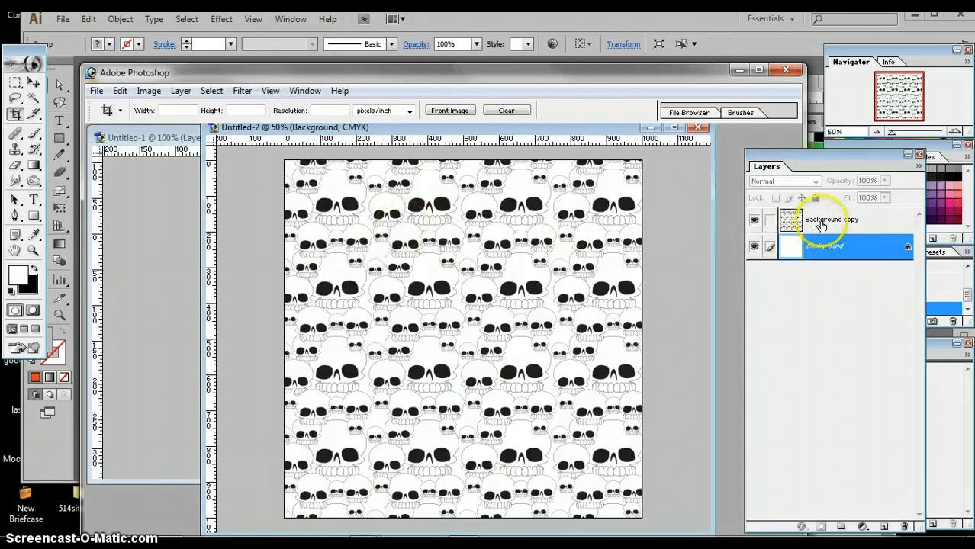
# - Lower the Background copy layer's opacity so the skull pattern looks faded
pyautogui.click(831, 220)
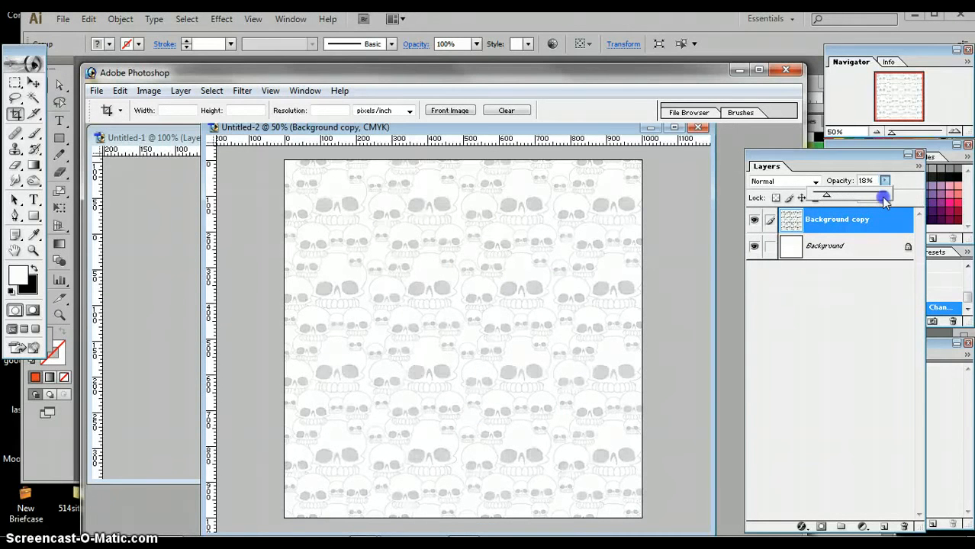
pyautogui.moveTo(883, 197); pyautogui.dragTo(868, 212)
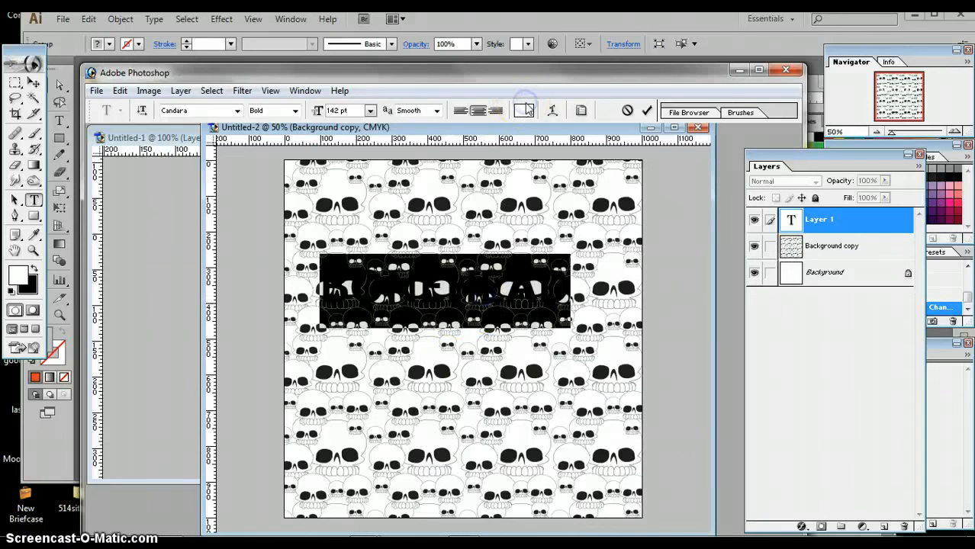
# - Colour the BONEHEAD text red in the Color Picker and commit it
pyautogui.click(525, 110)
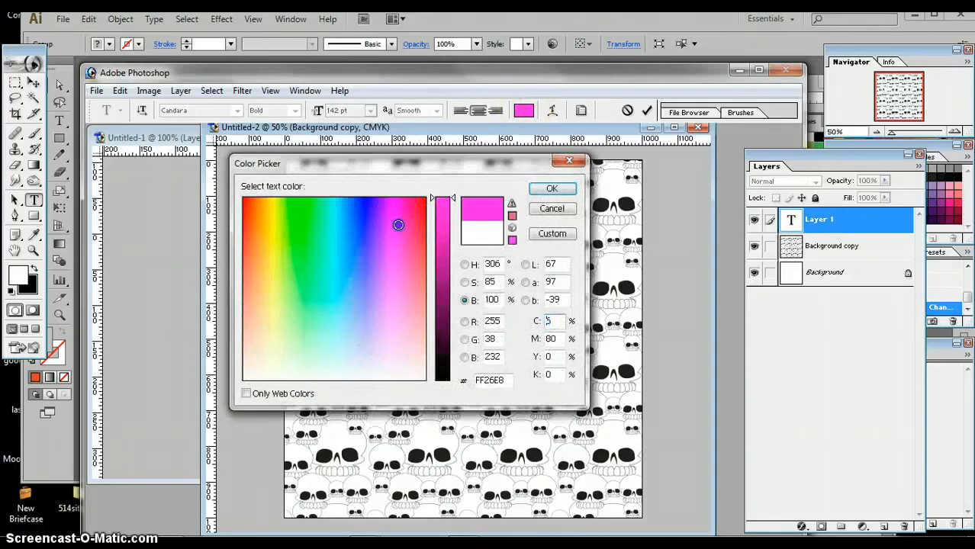
pyautogui.click(551, 189)
pyautogui.write('ONEHEAD')
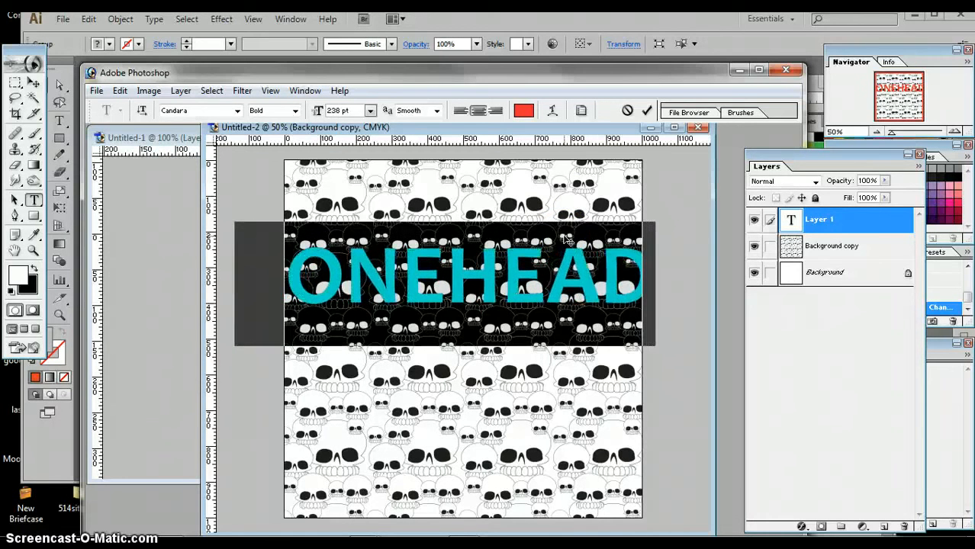
pyautogui.click(646, 110)
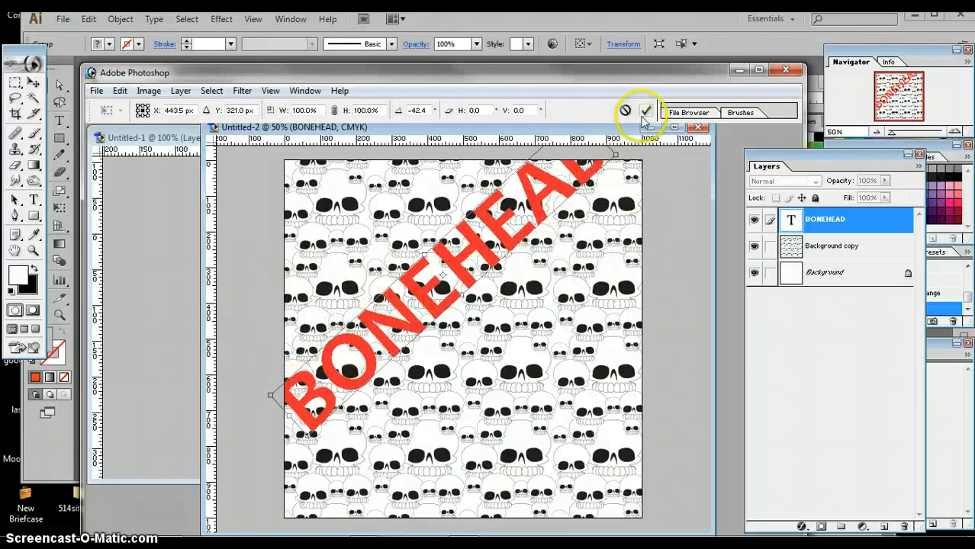
# - Apply the text rotation, then switch BONEHEAD to the Impact font and commit
pyautogui.click(647, 110)
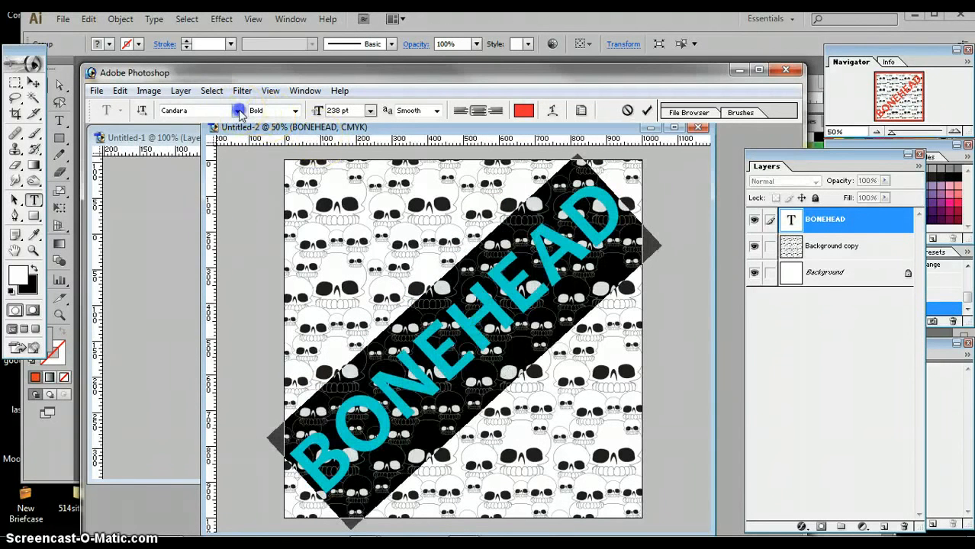
pyautogui.click(238, 110)
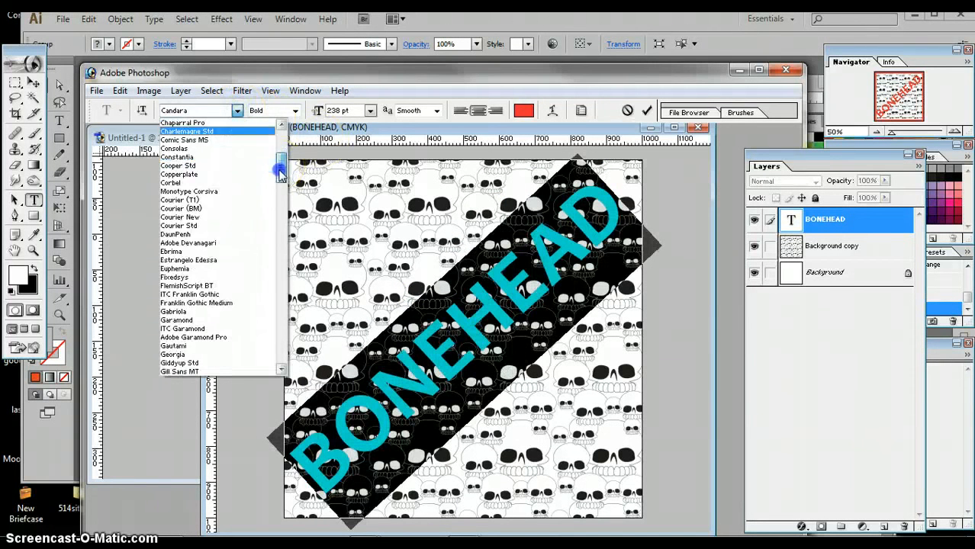
pyautogui.scroll(-3)
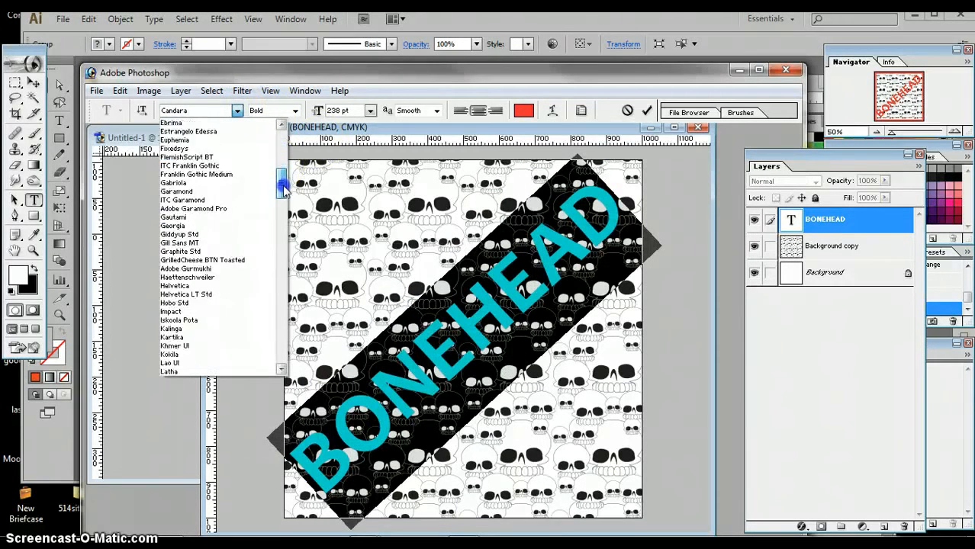
pyautogui.click(171, 311)
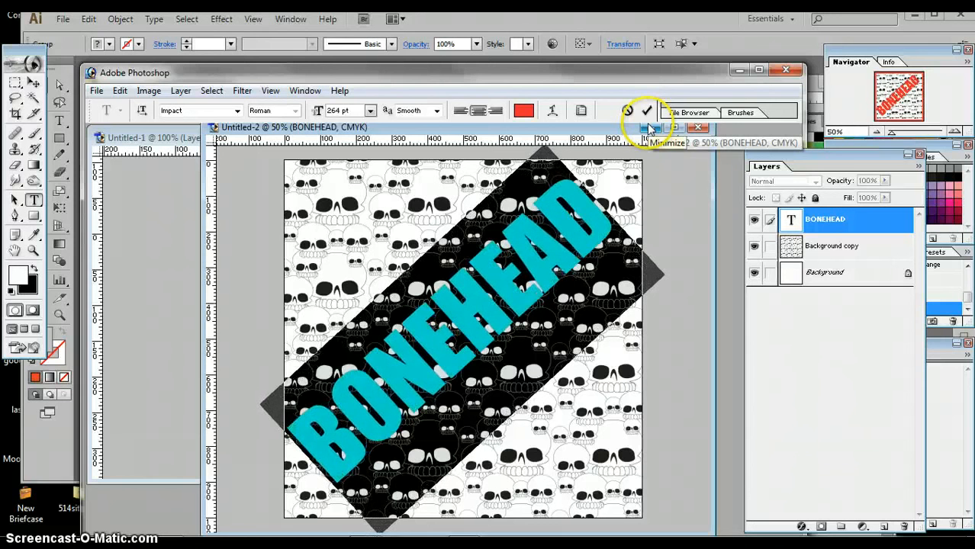
pyautogui.click(647, 110)
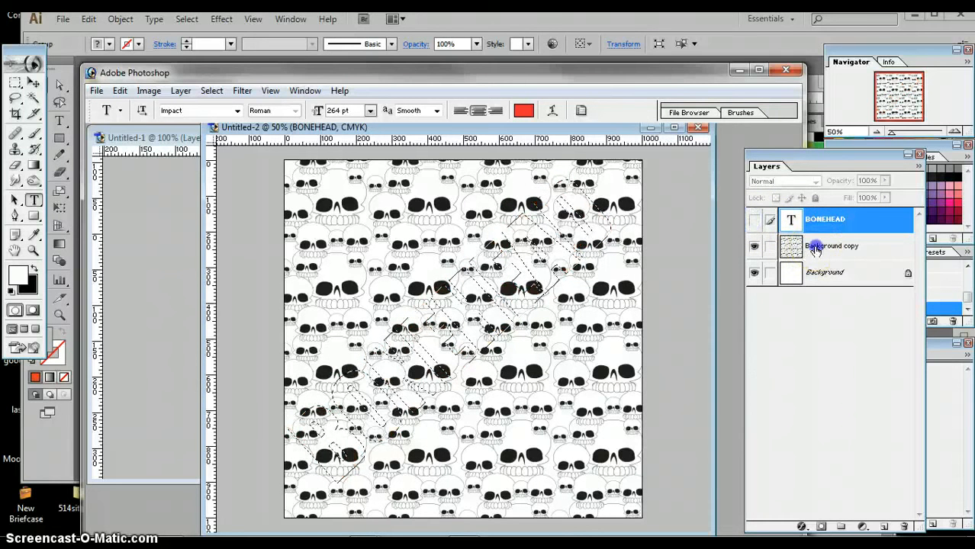
# - Select the Background copy layer for the letter-shaped copy and briefly check the layer effects menu
pyautogui.click(835, 246)
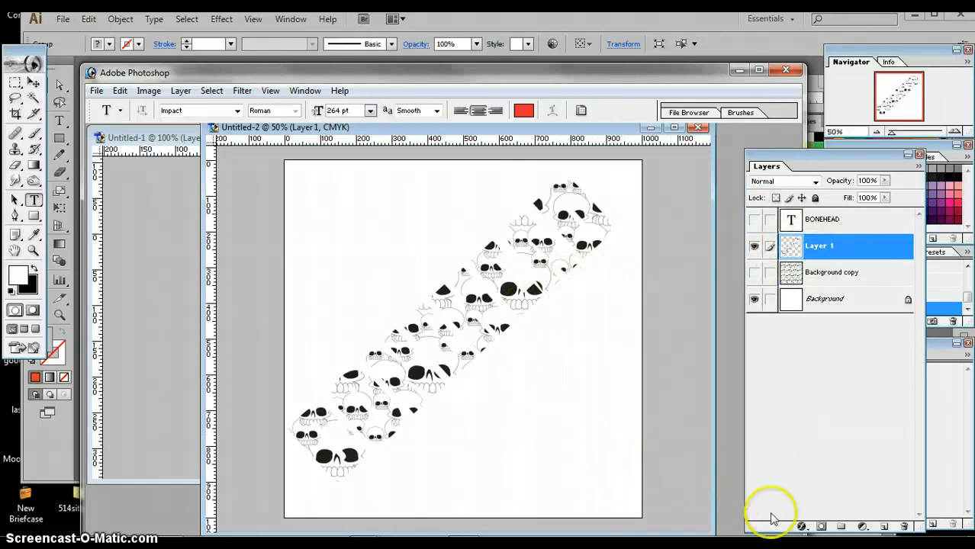
pyautogui.click(801, 527)
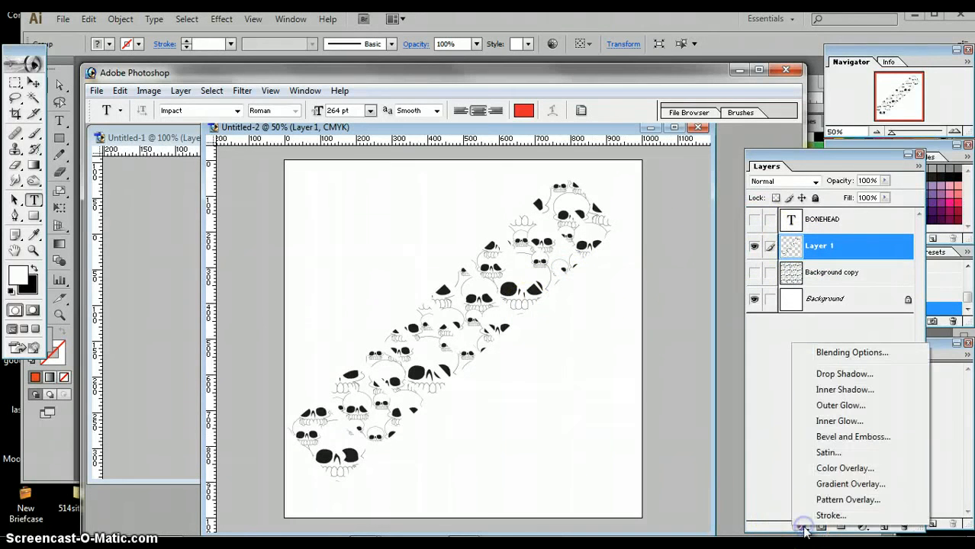
pyautogui.click(801, 526)
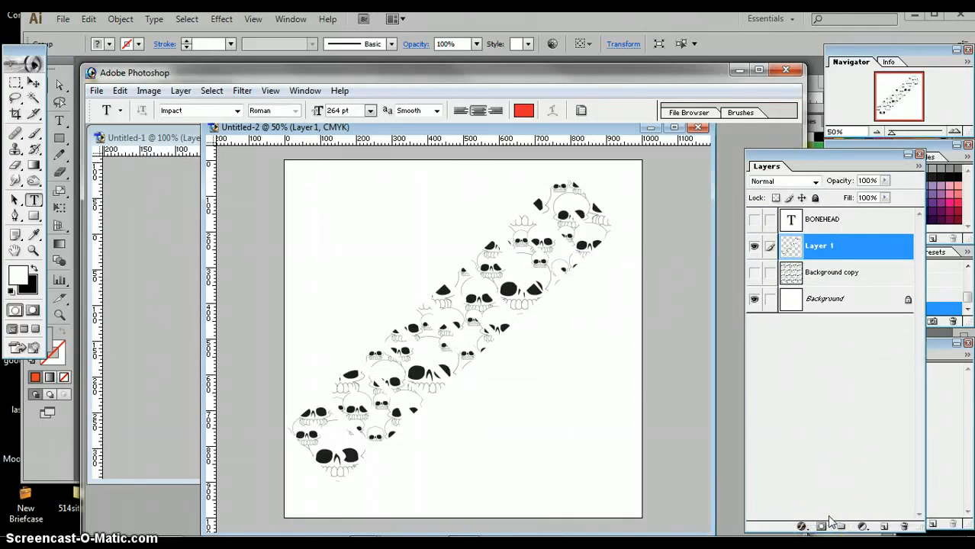